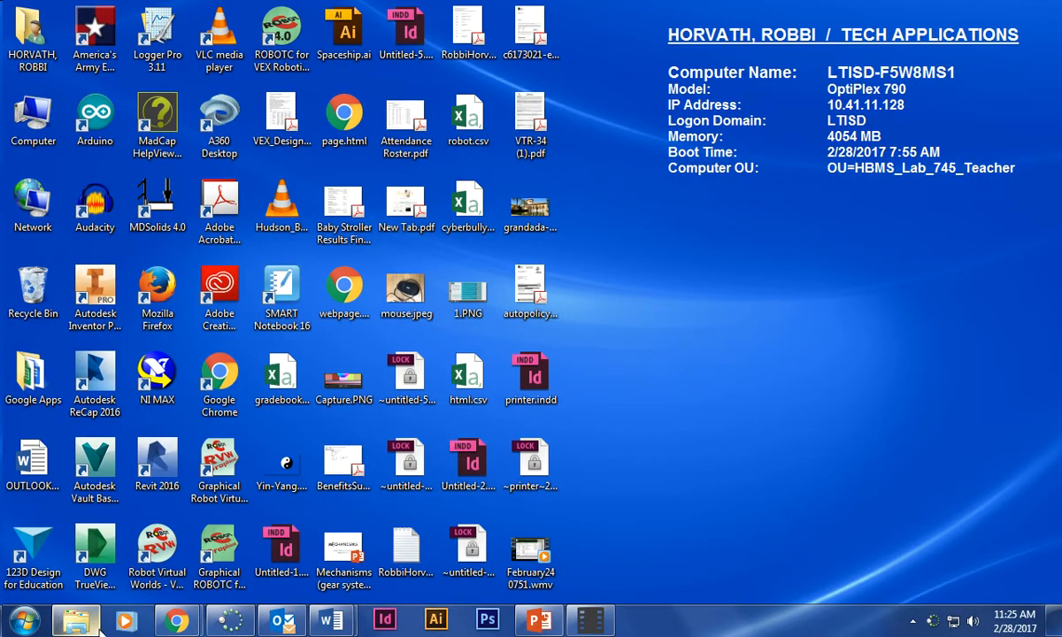
# Launch Adobe Dreamweaver CS6 from the Start menu search.
pyautogui.click(20, 619)
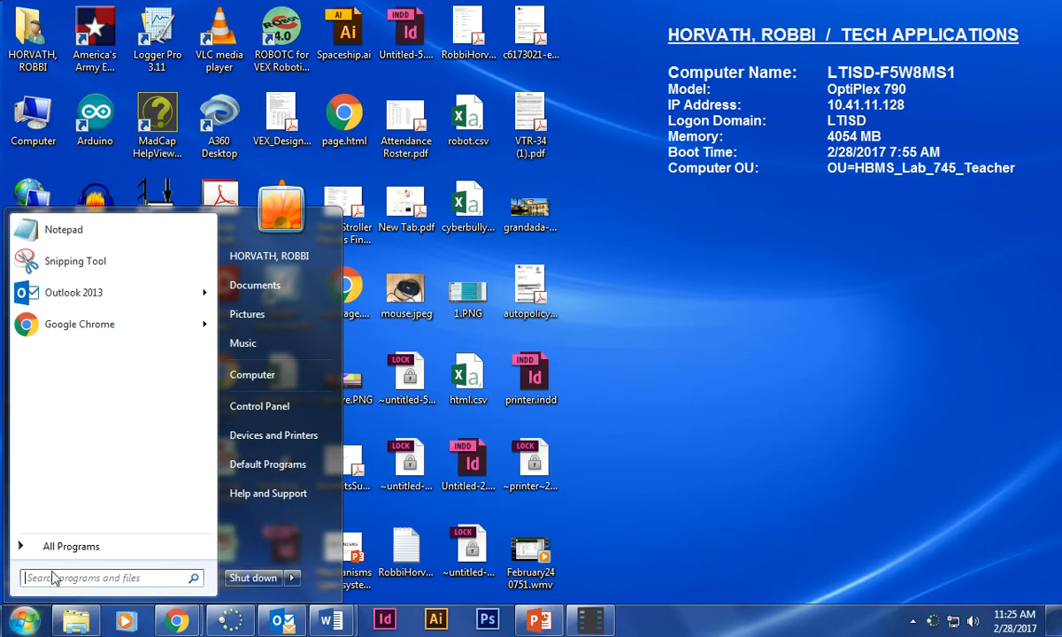
pyautogui.write('dre')
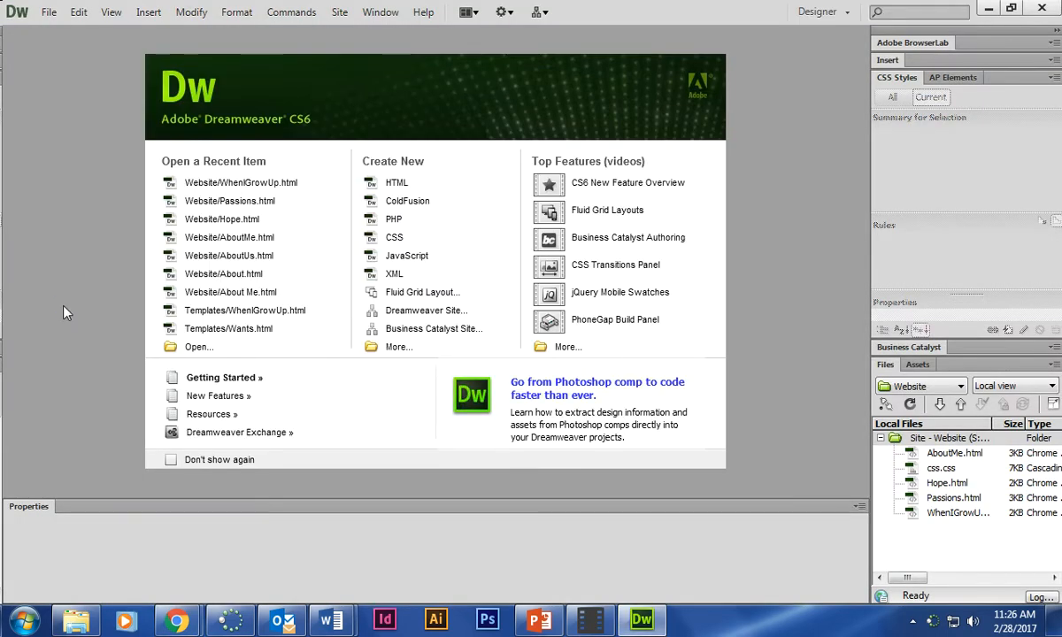
pyautogui.moveTo(620, 318)
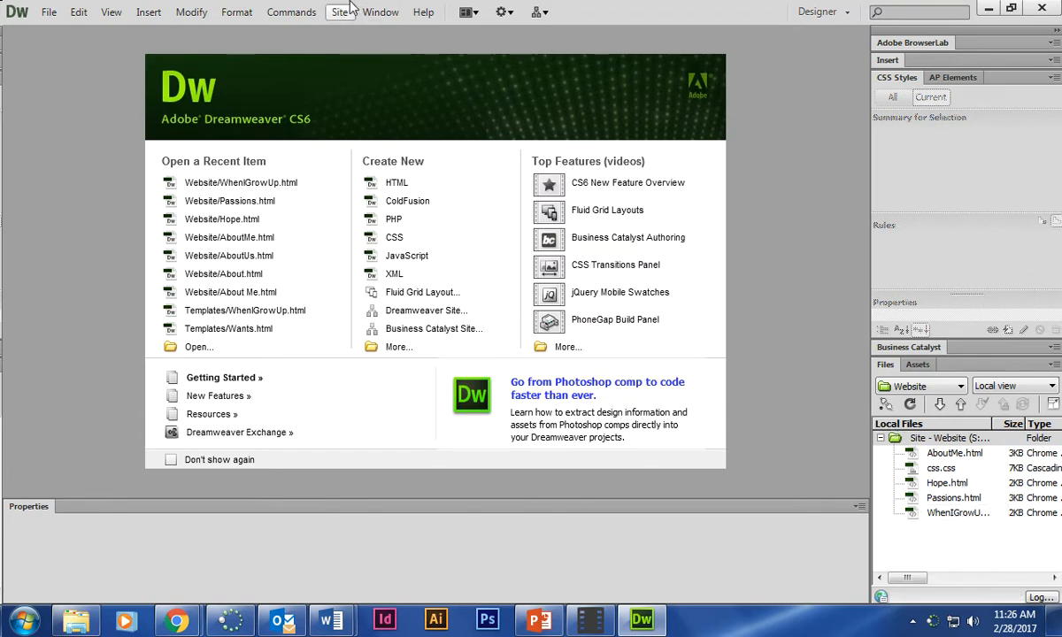
pyautogui.click(381, 10)
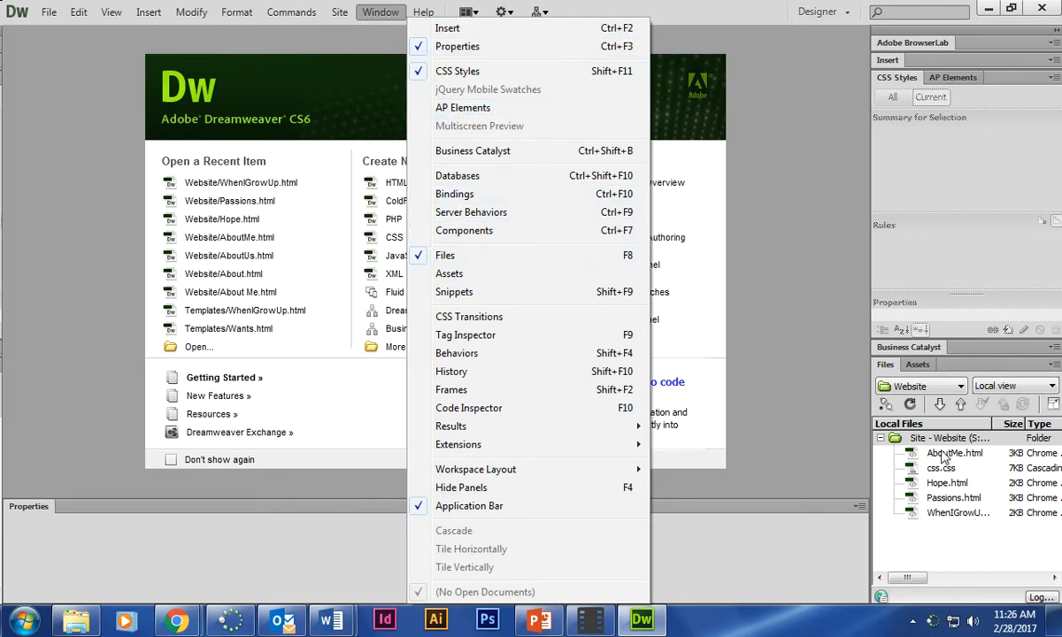
pyautogui.click(379, 10)
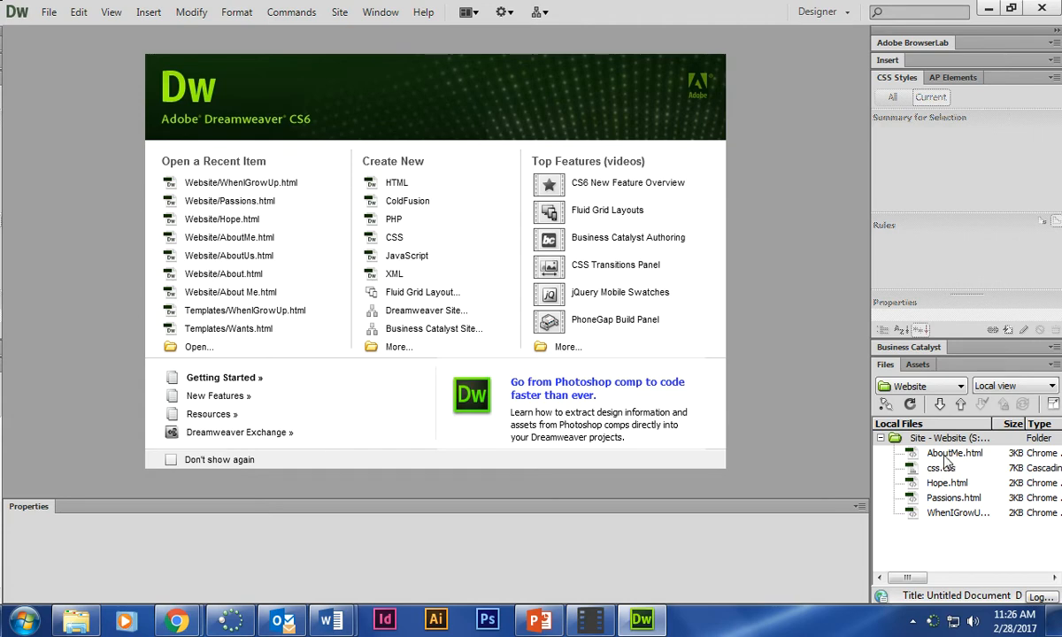
pyautogui.click(956, 453)
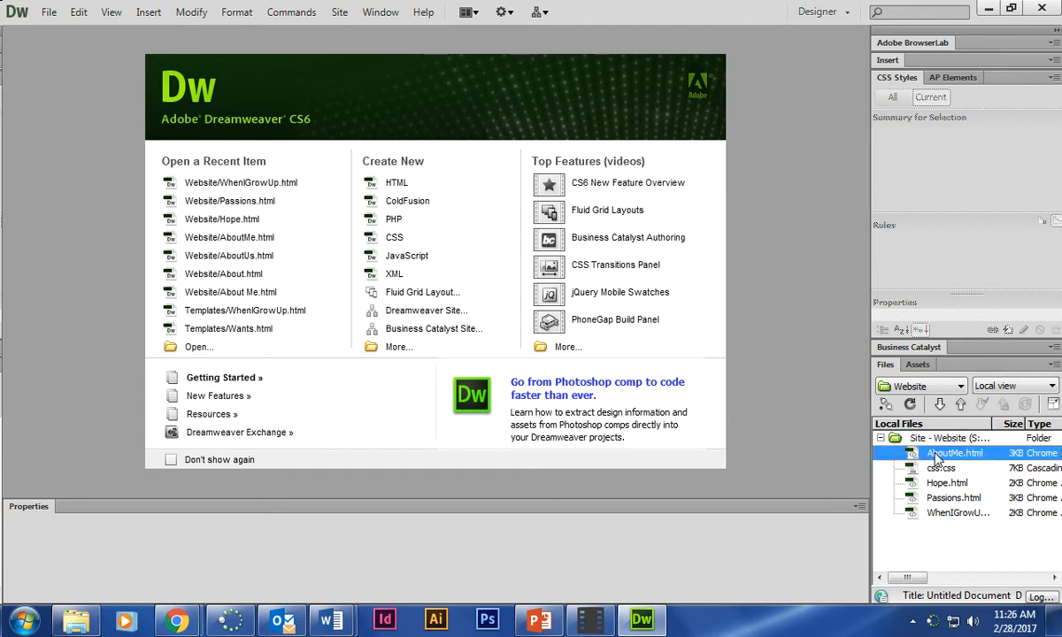
# Open AboutMe.html, Passions.html, Hope.html and WhenIGrowUp.html from the Files panel, then return to About Me.
pyautogui.doubleClick(954, 453)
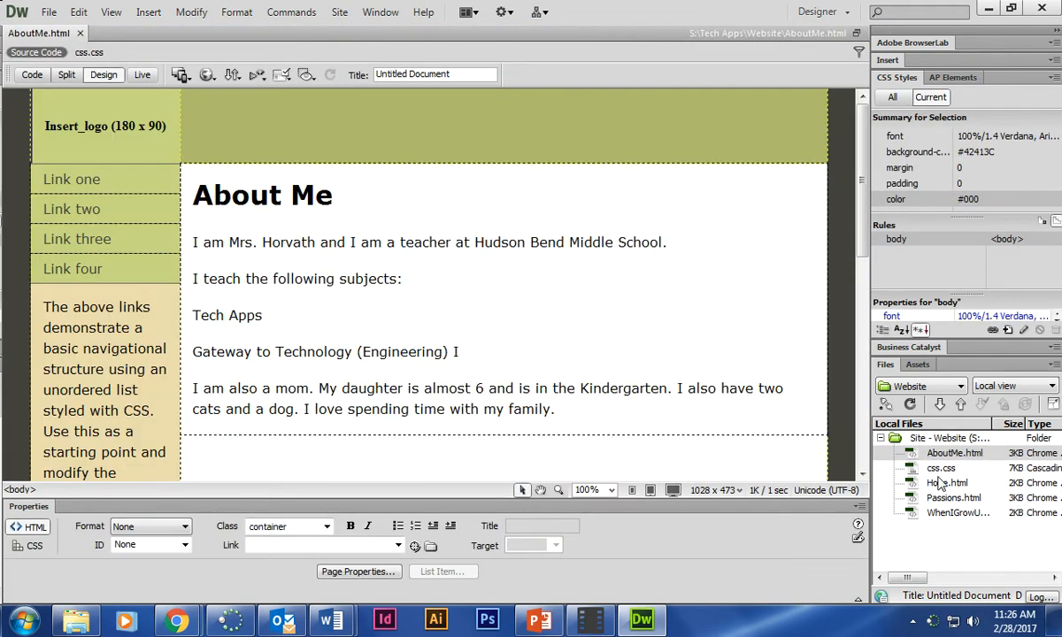
pyautogui.click(954, 497)
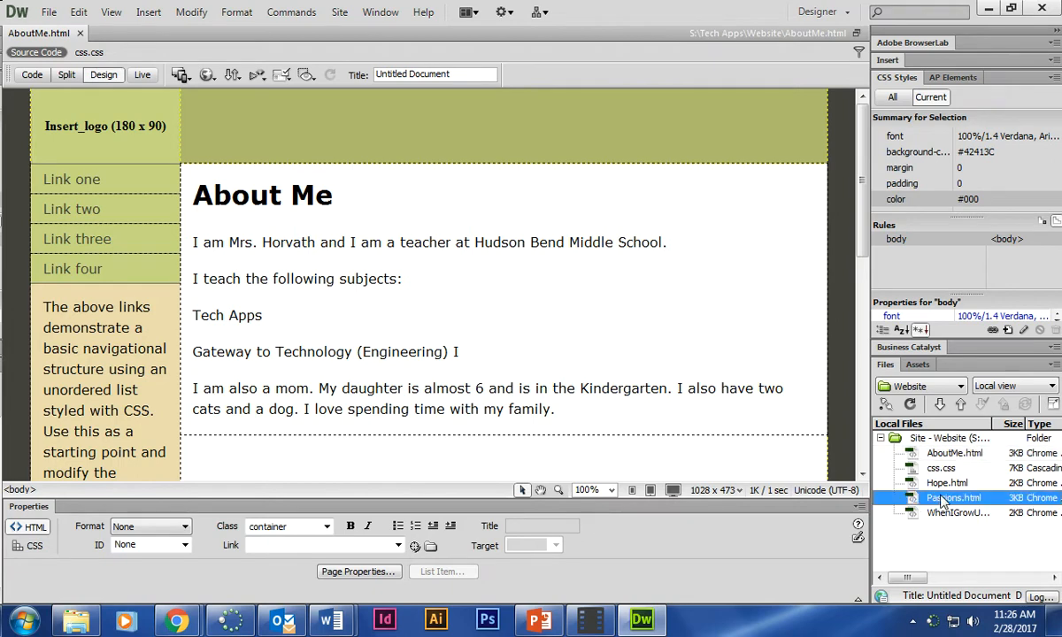
pyautogui.doubleClick(954, 498)
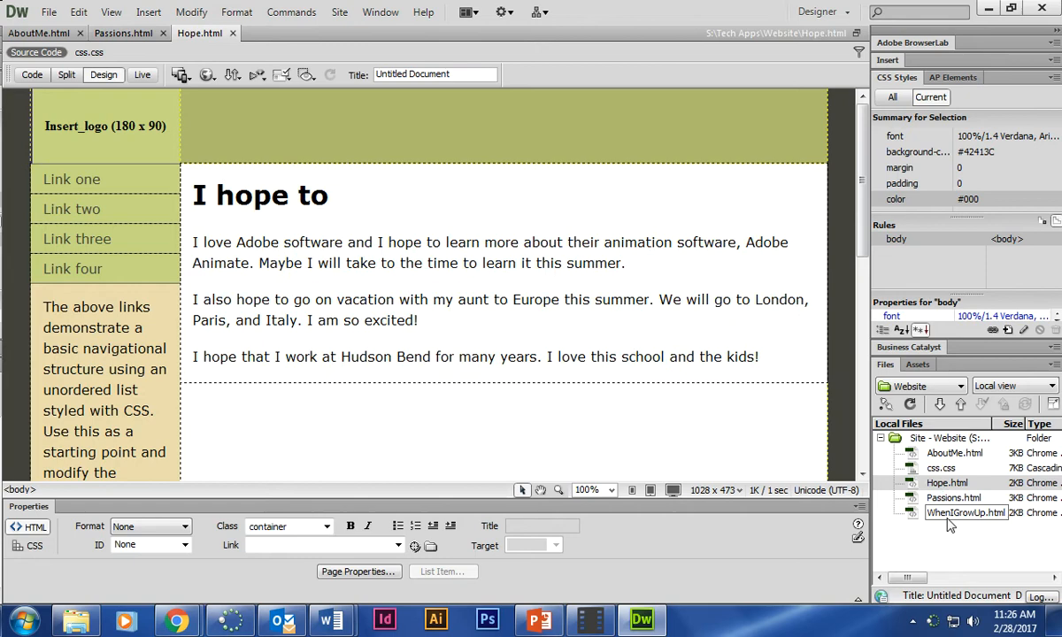
pyautogui.click(966, 513)
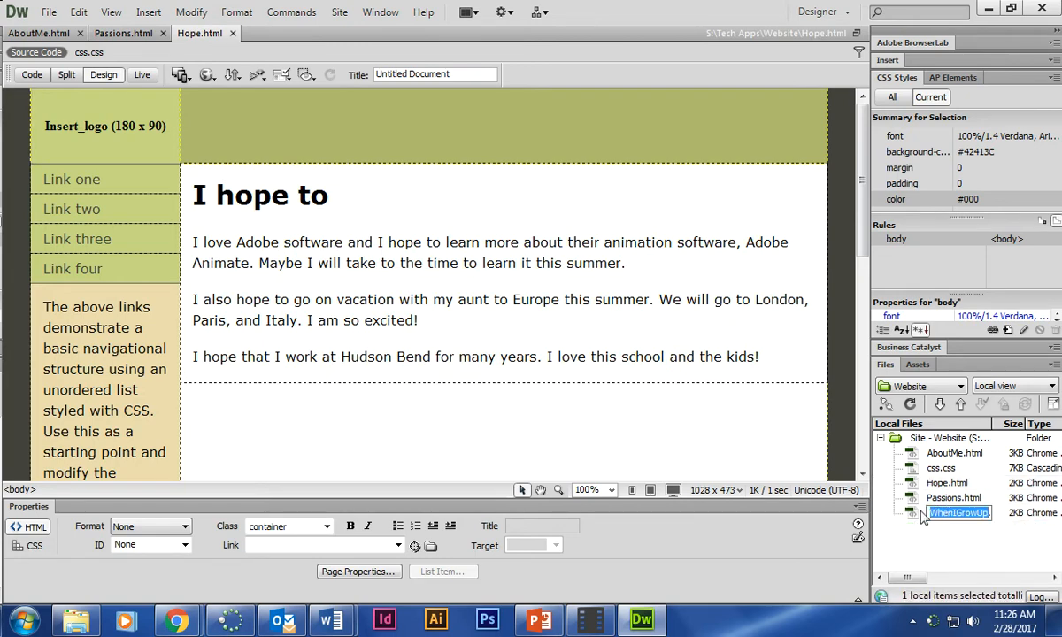
pyautogui.doubleClick(959, 513)
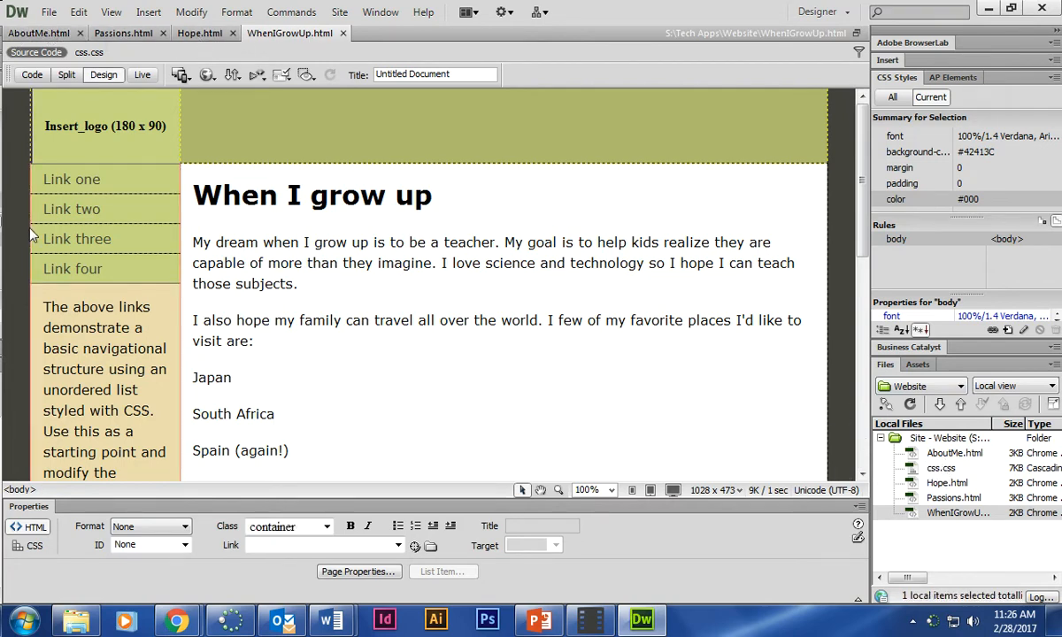
pyautogui.click(39, 32)
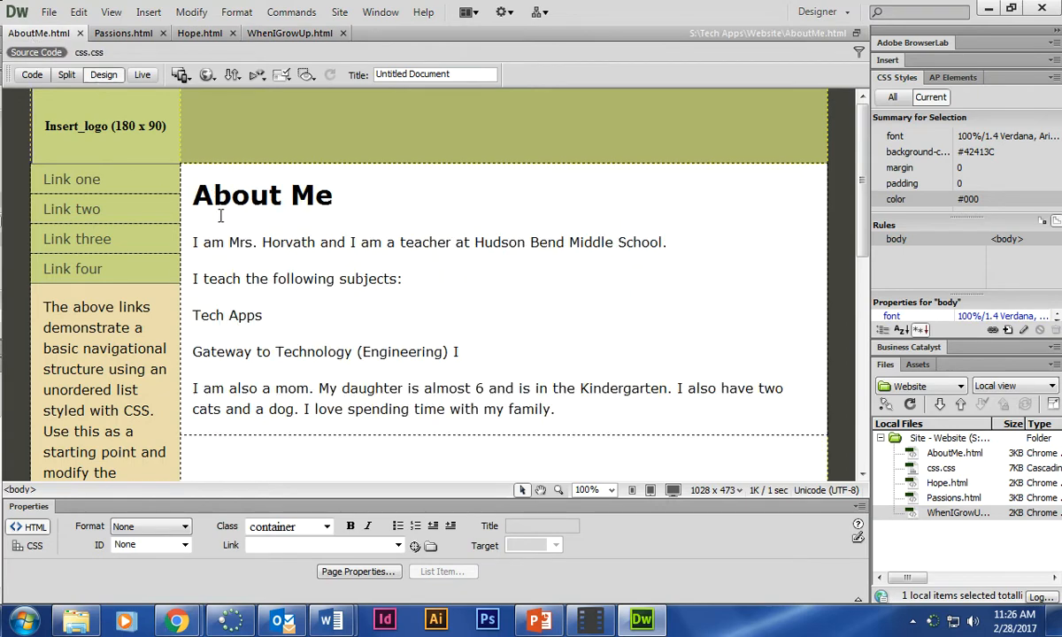
pyautogui.moveTo(627, 333)
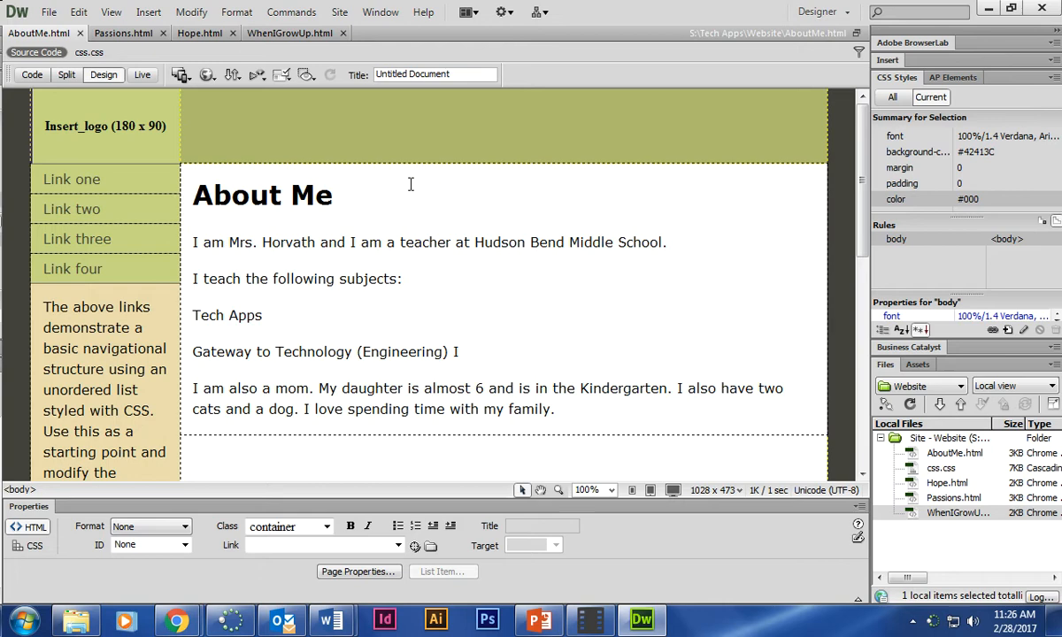
pyautogui.moveTo(246, 193)
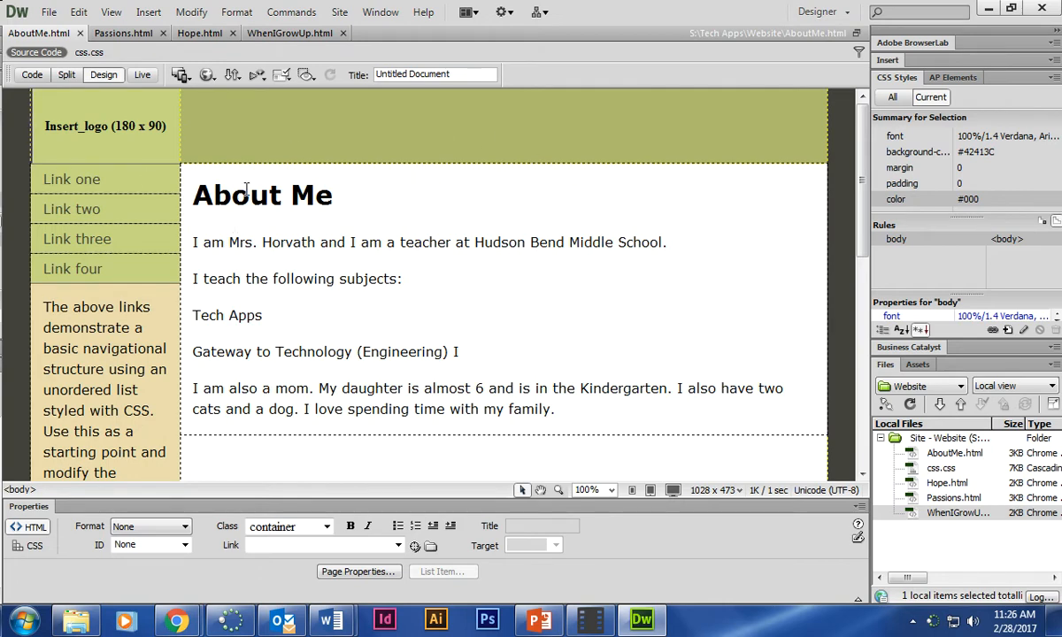
pyautogui.moveTo(269, 492)
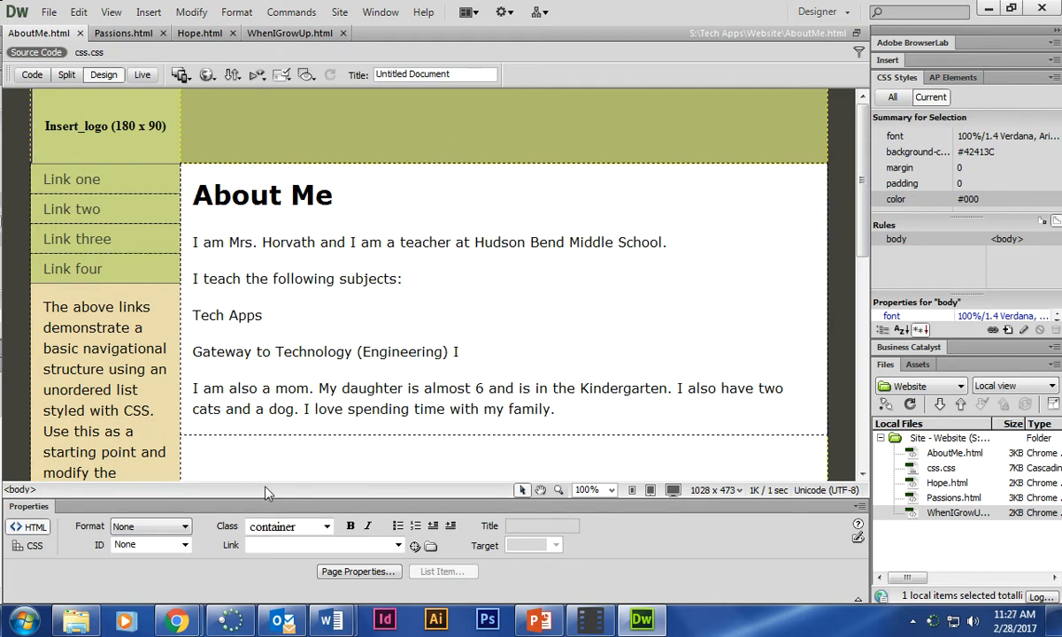
# Turn the Tech Apps and Gateway to Technology subject lines into an unordered bulleted list.
pyautogui.click(283, 195)
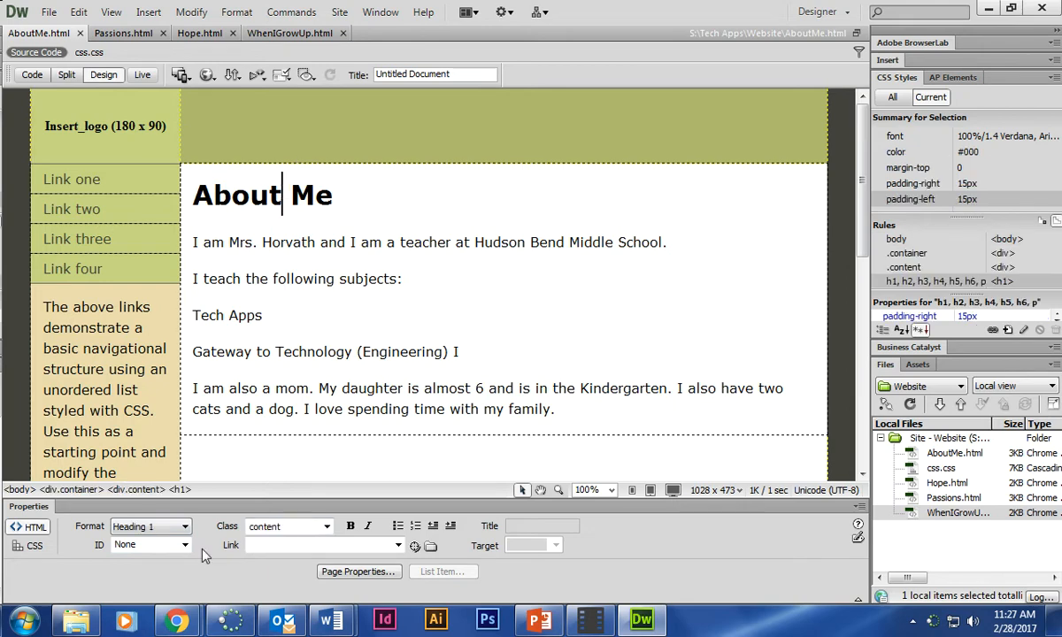
pyautogui.click(195, 240)
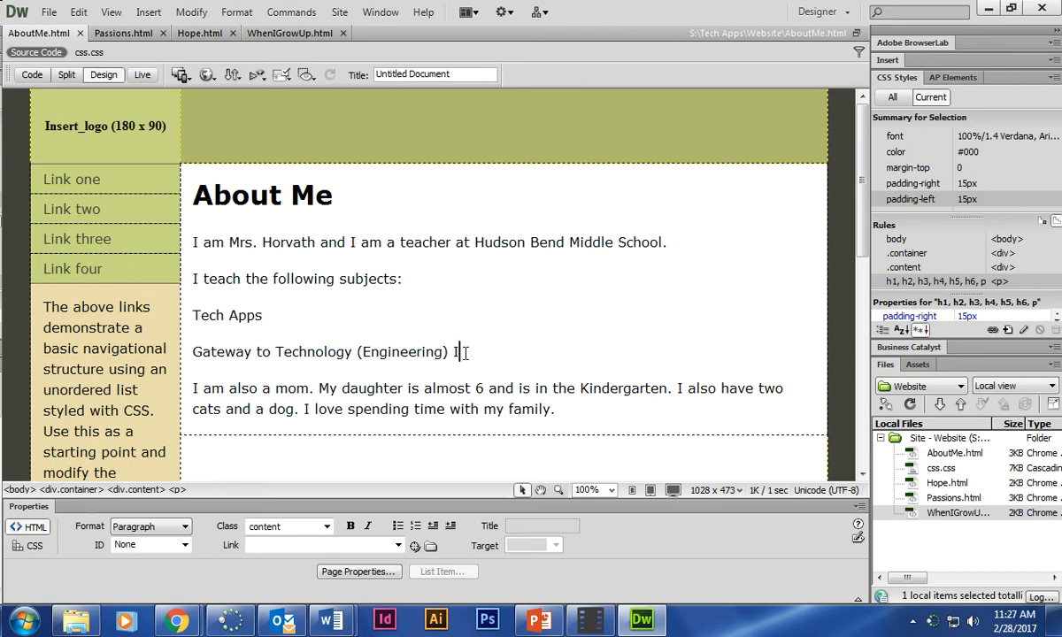
pyautogui.tripleClick(325, 350)
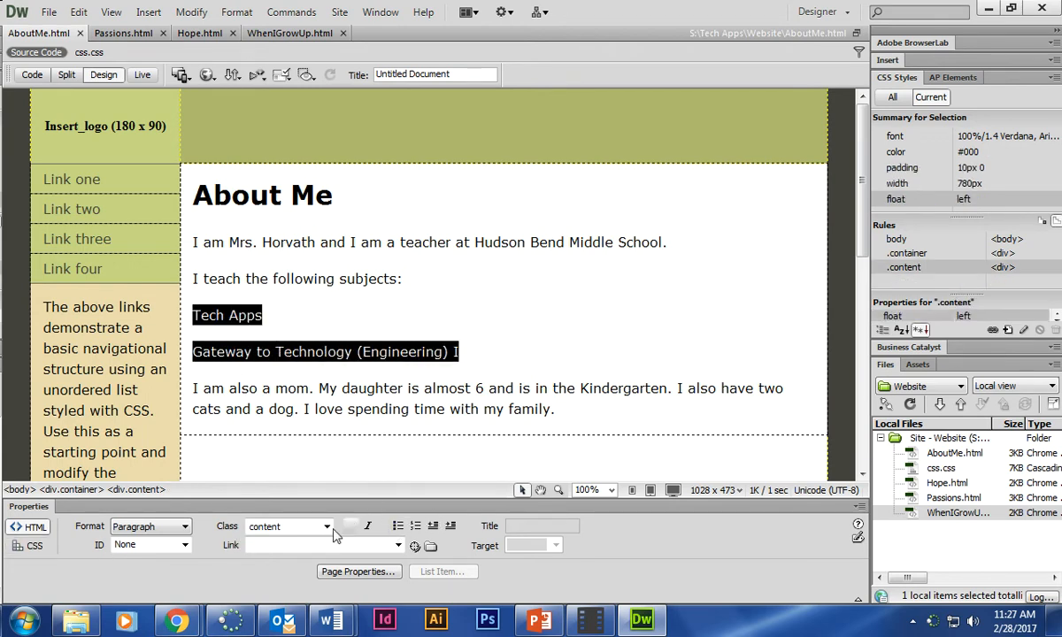
pyautogui.click(397, 526)
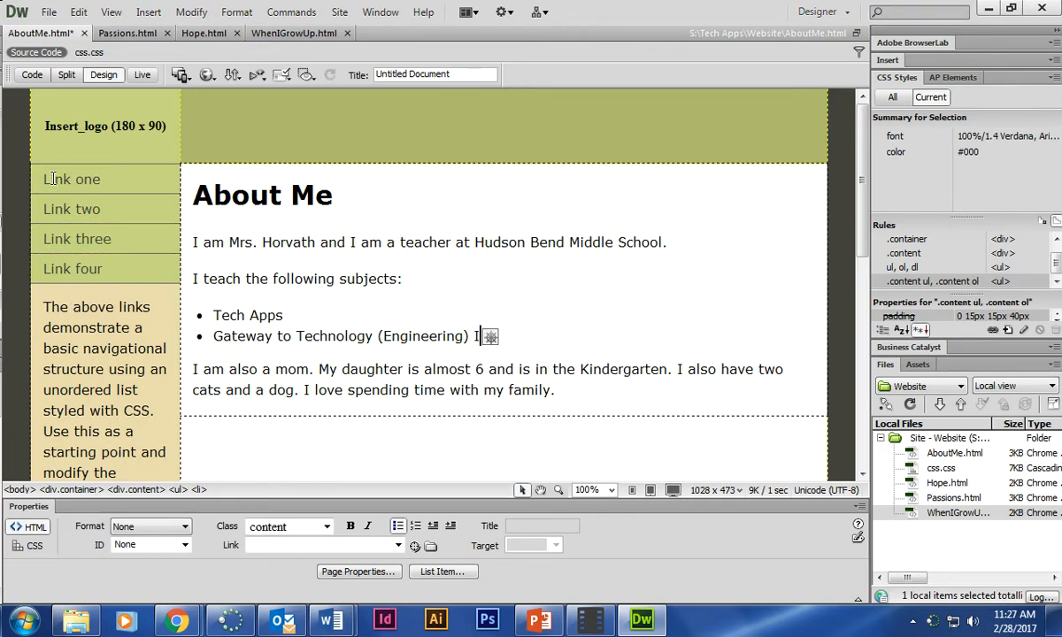
# Flip through the Passions, Hope and When I Grow Up pages and place the cursor in the footer.
pyautogui.click(128, 32)
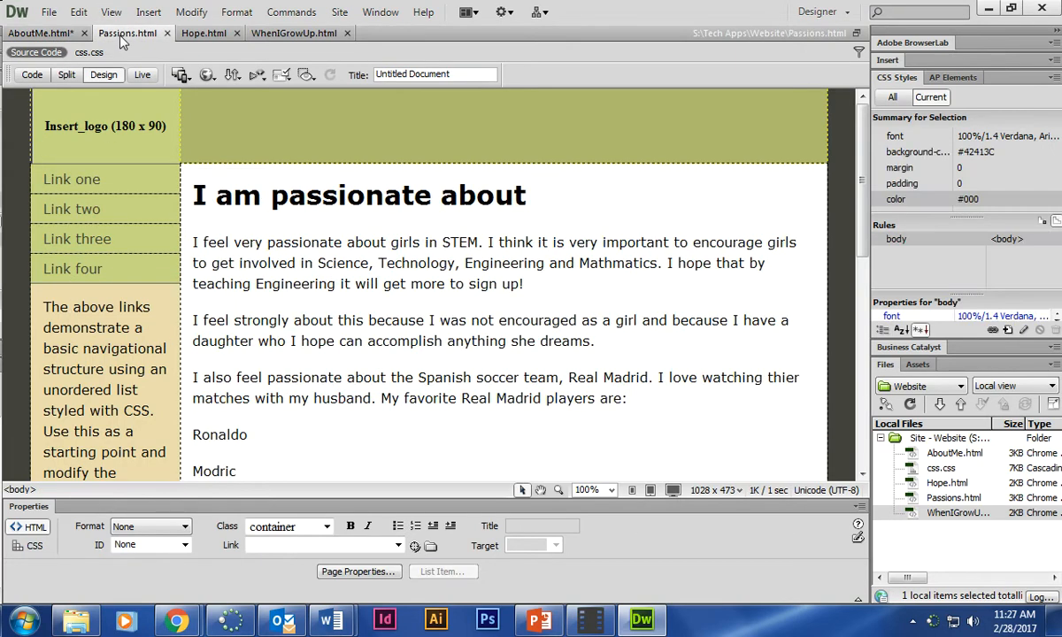
pyautogui.click(203, 31)
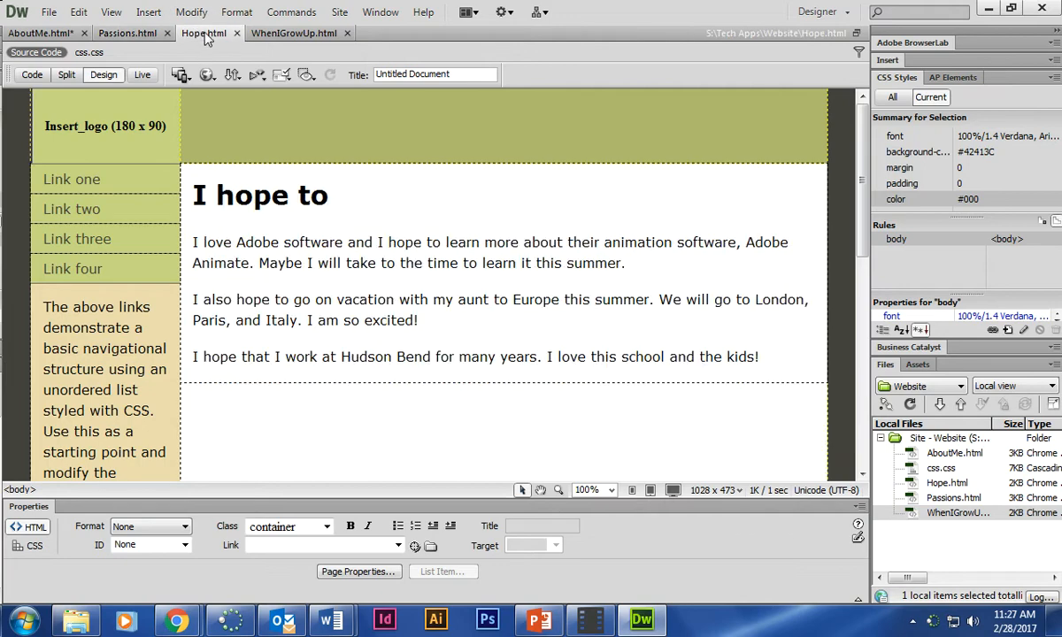
pyautogui.click(295, 32)
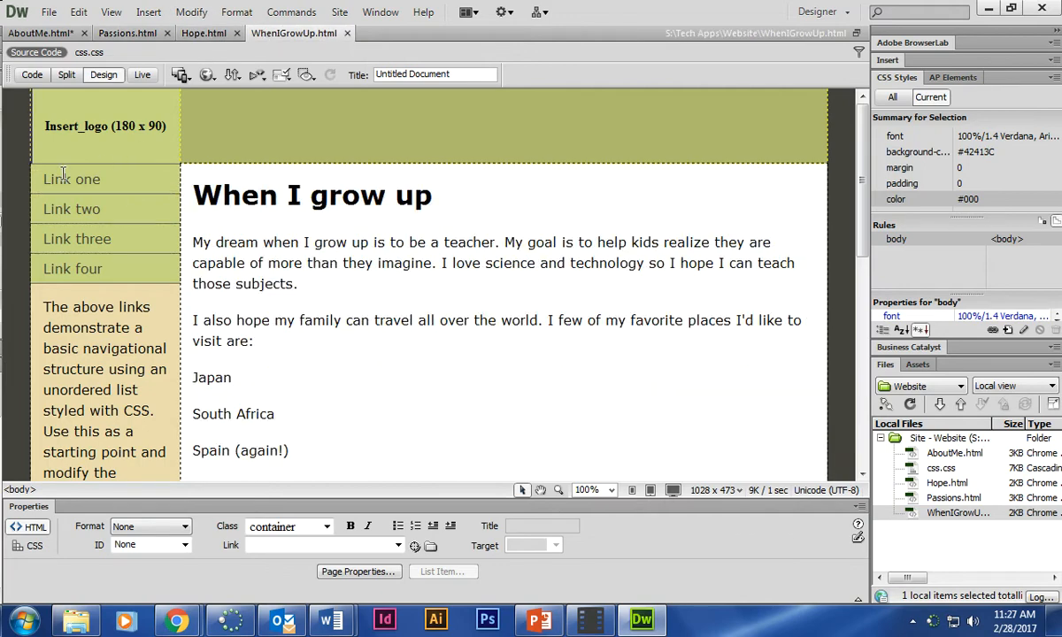
pyautogui.scroll(-3)
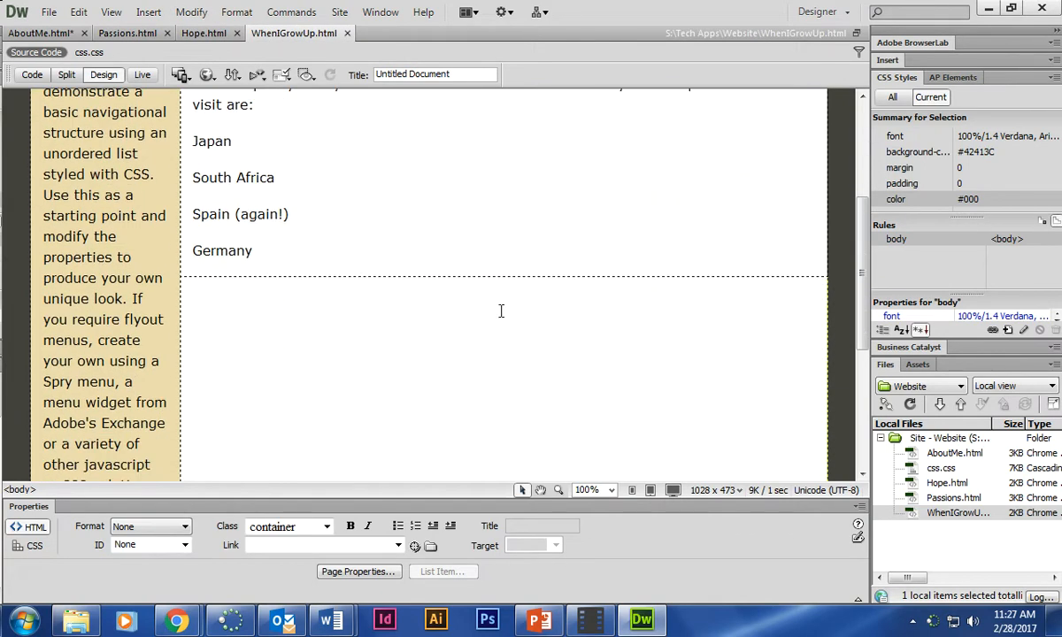
pyautogui.scroll(-3)
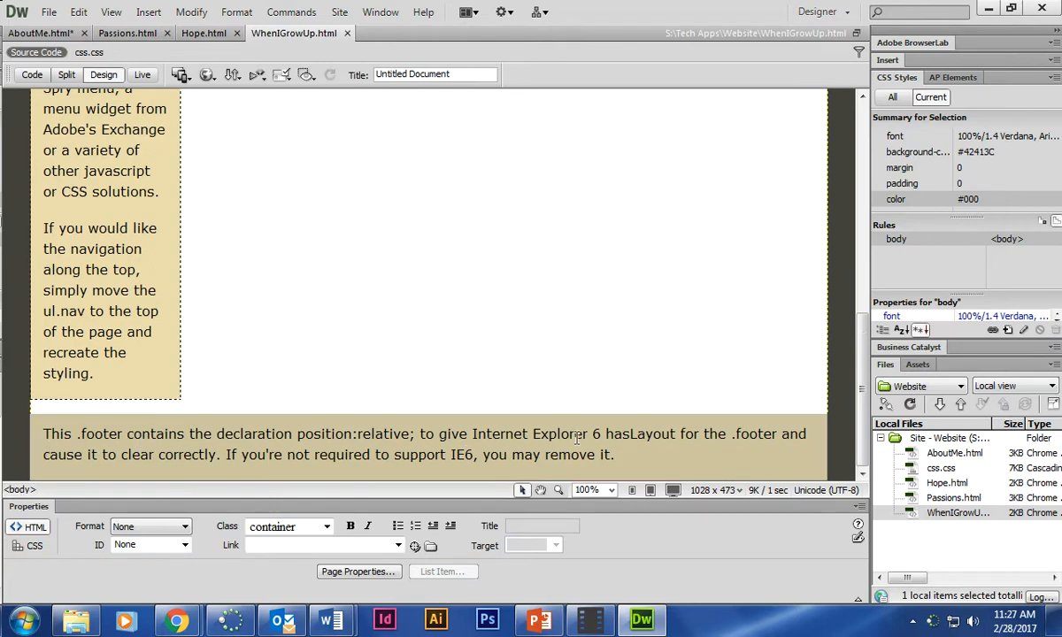
pyautogui.click(177, 619)
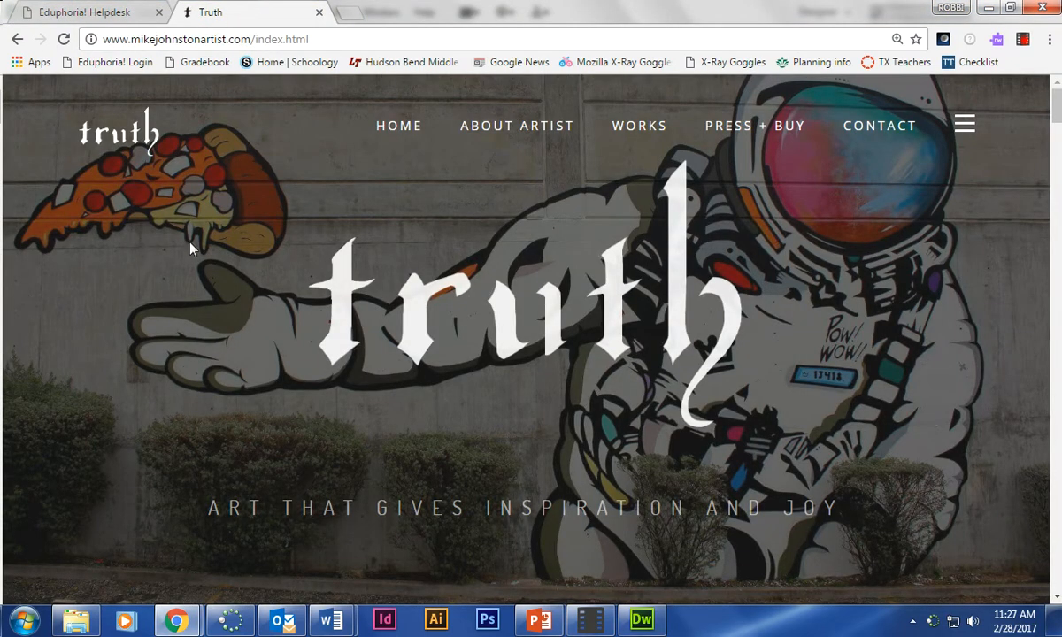
pyautogui.moveTo(566, 374)
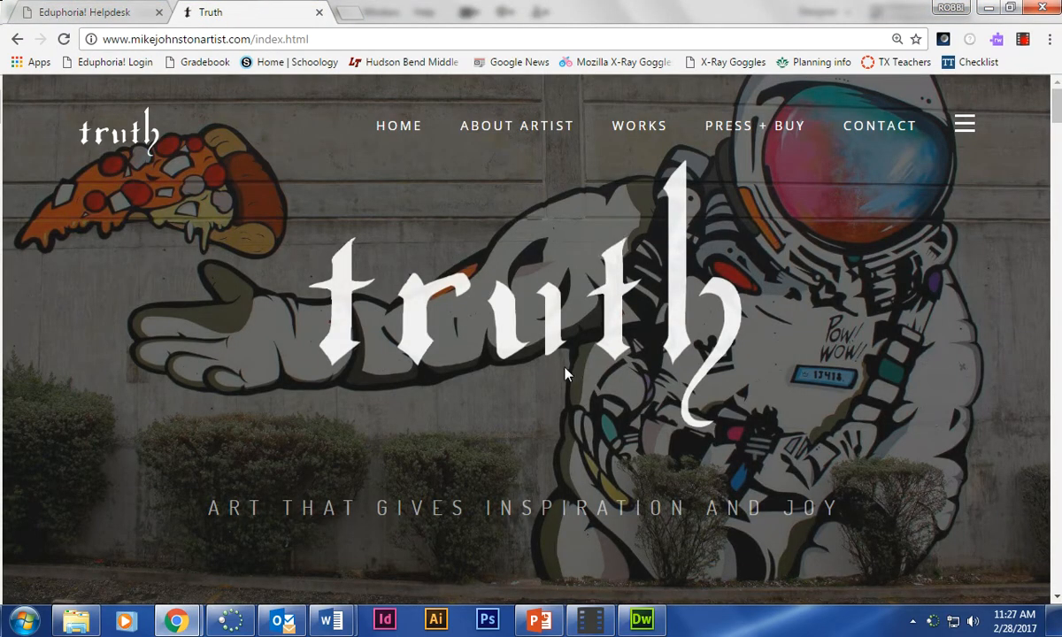
pyautogui.moveTo(828, 476)
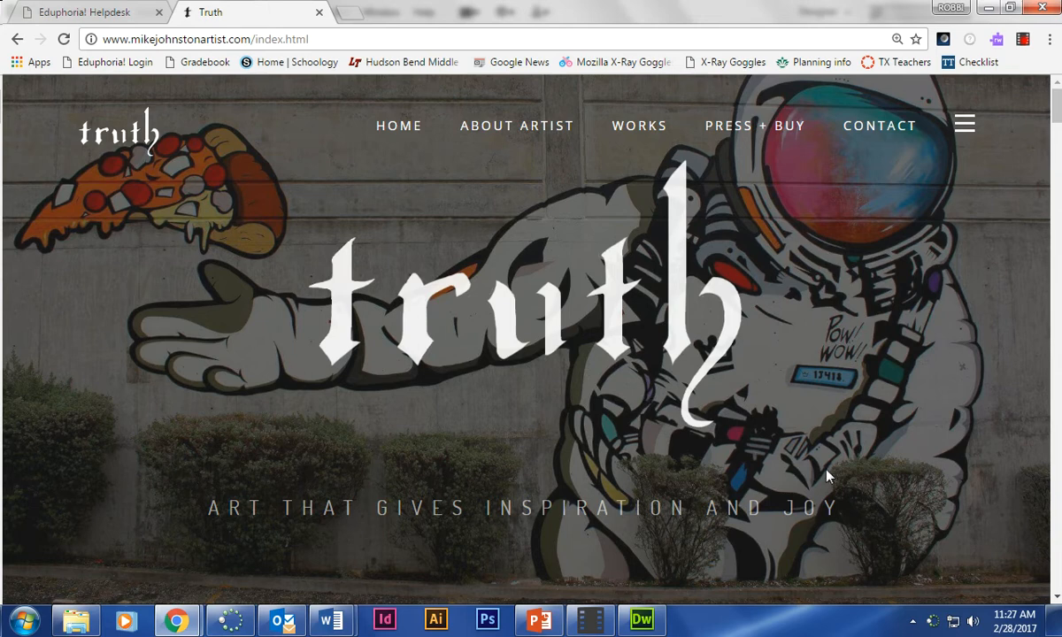
pyautogui.moveTo(370, 134)
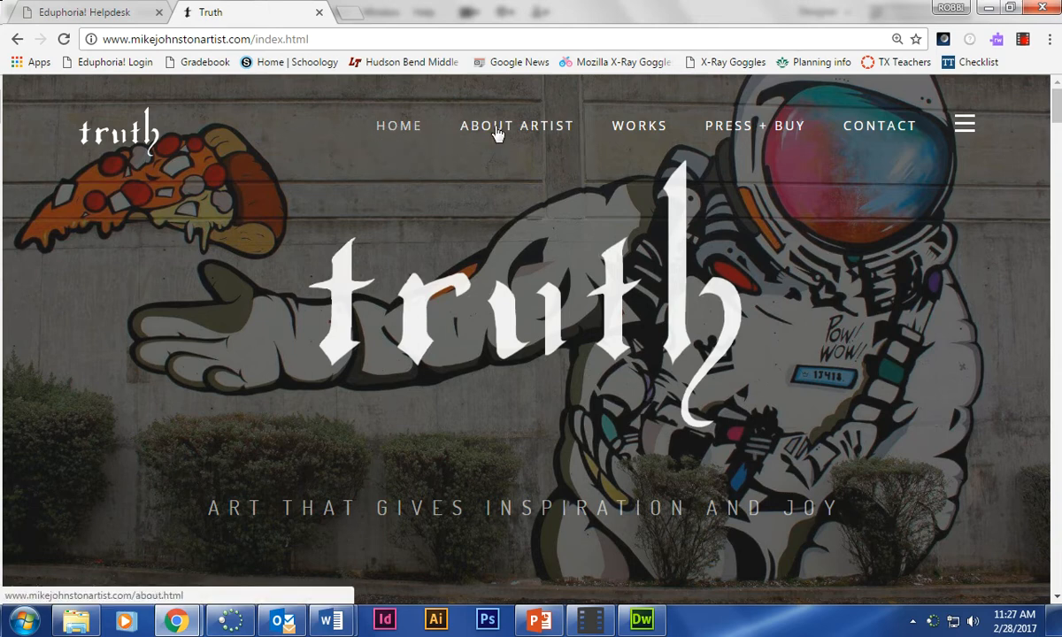
pyautogui.moveTo(878, 124)
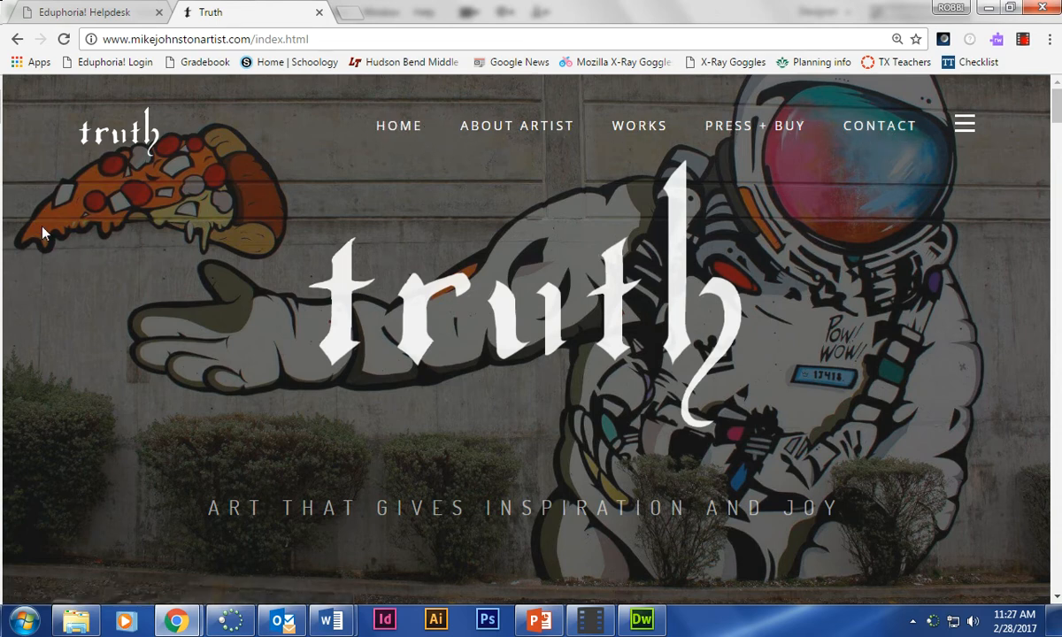
# Browse the artist site to its Contact page copyright footer, then return to Dreamweaver.
pyautogui.click(398, 126)
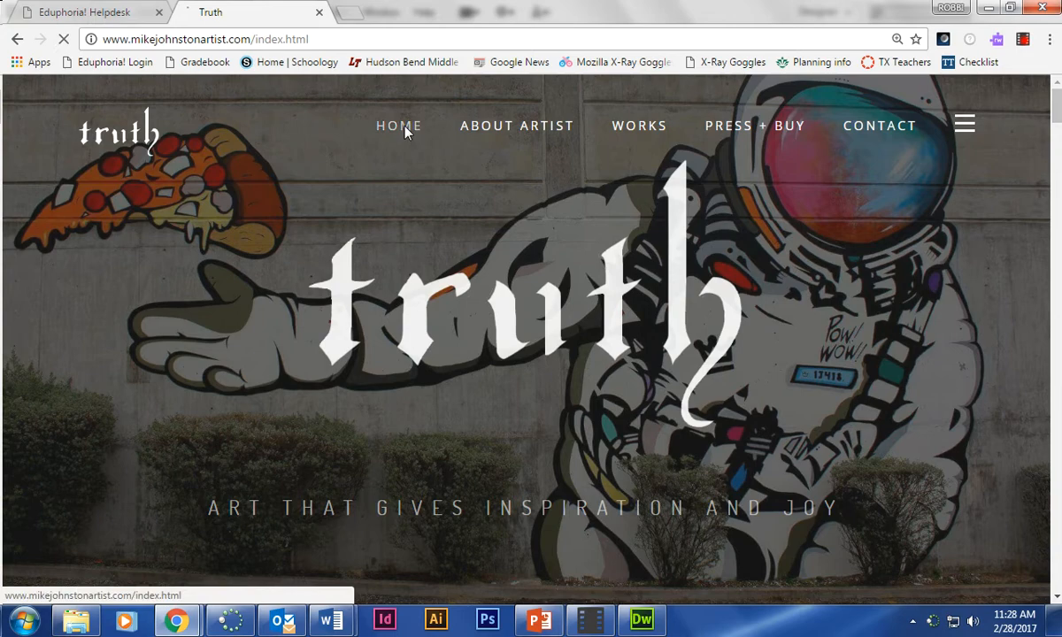
pyautogui.click(517, 124)
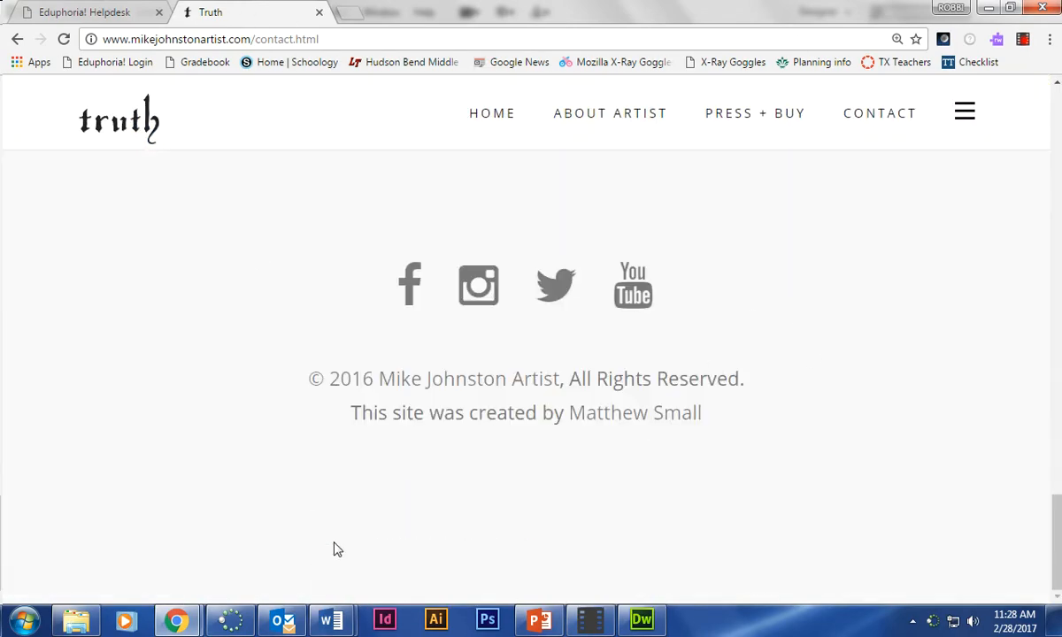
pyautogui.moveTo(354, 397)
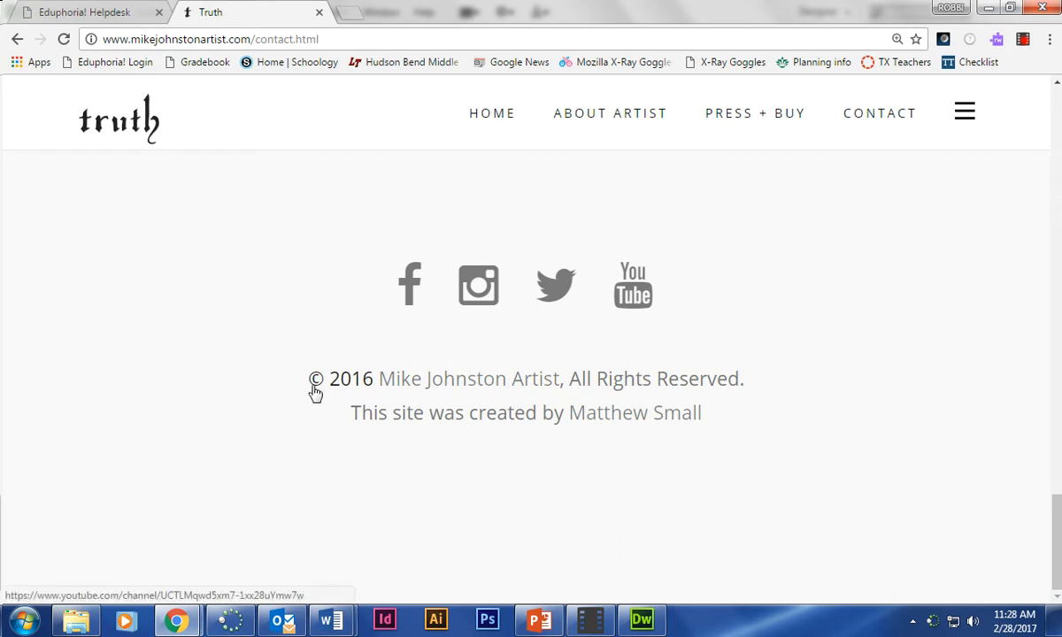
pyautogui.moveTo(379, 403)
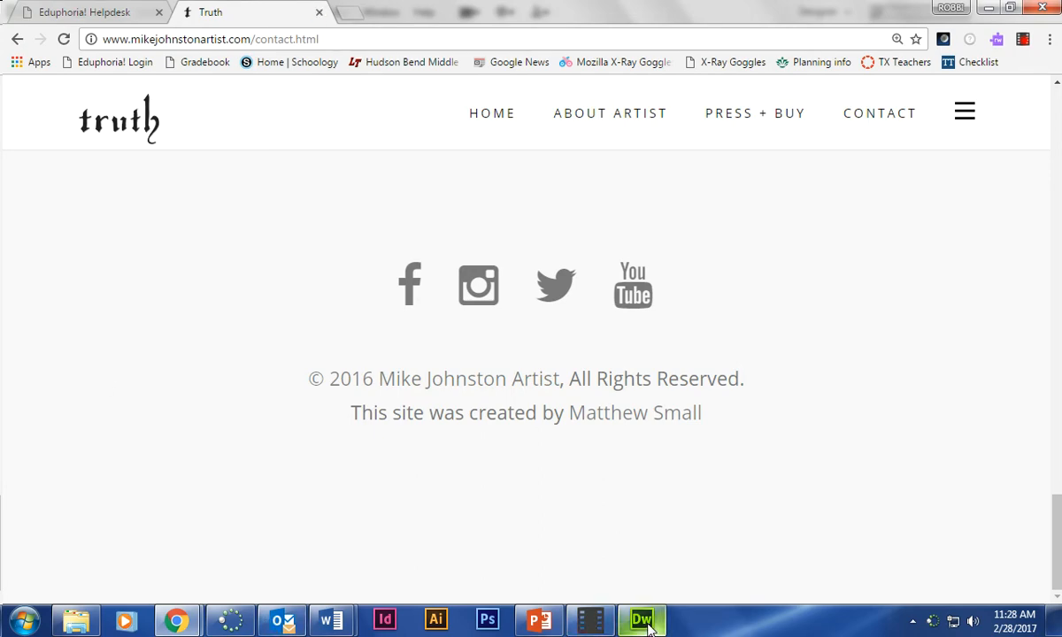
pyautogui.click(641, 619)
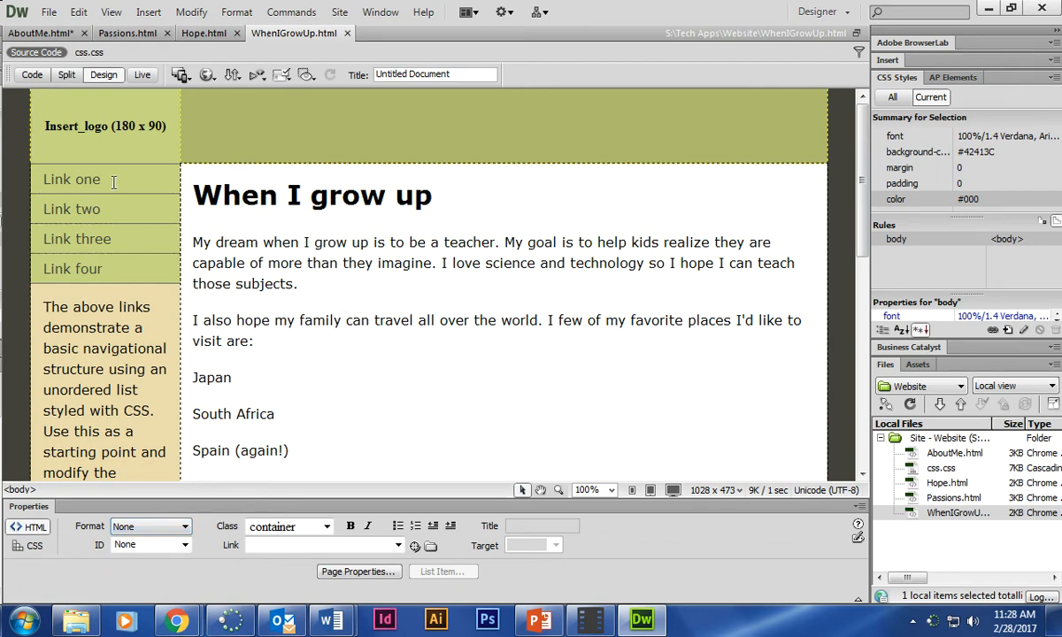
# Rename the first two sidebar links to About Me and Passions.
pyautogui.click(70, 179)
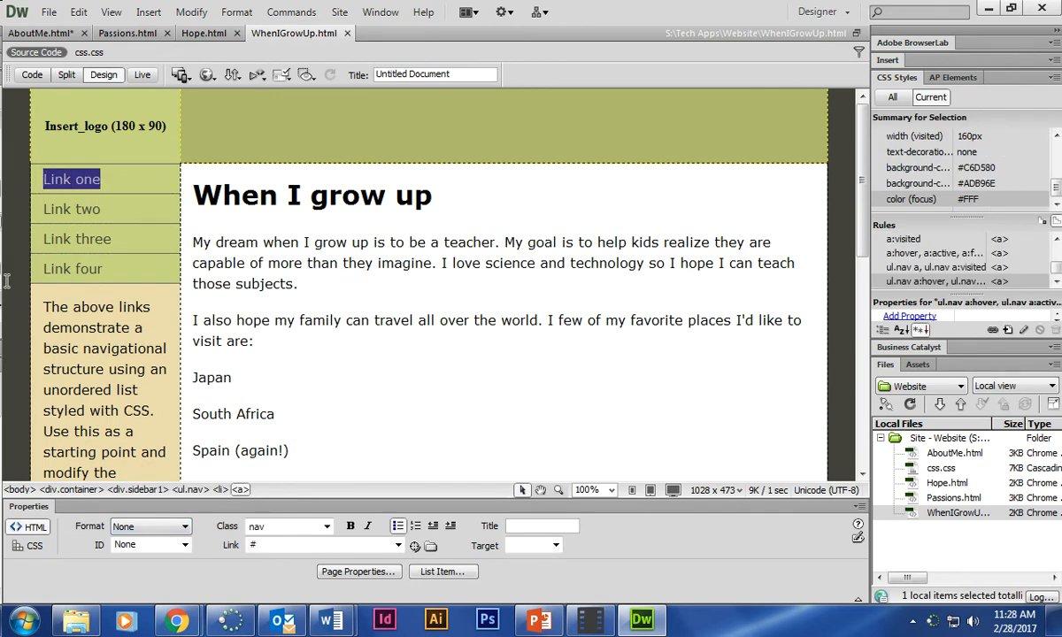
pyautogui.write('About Me')
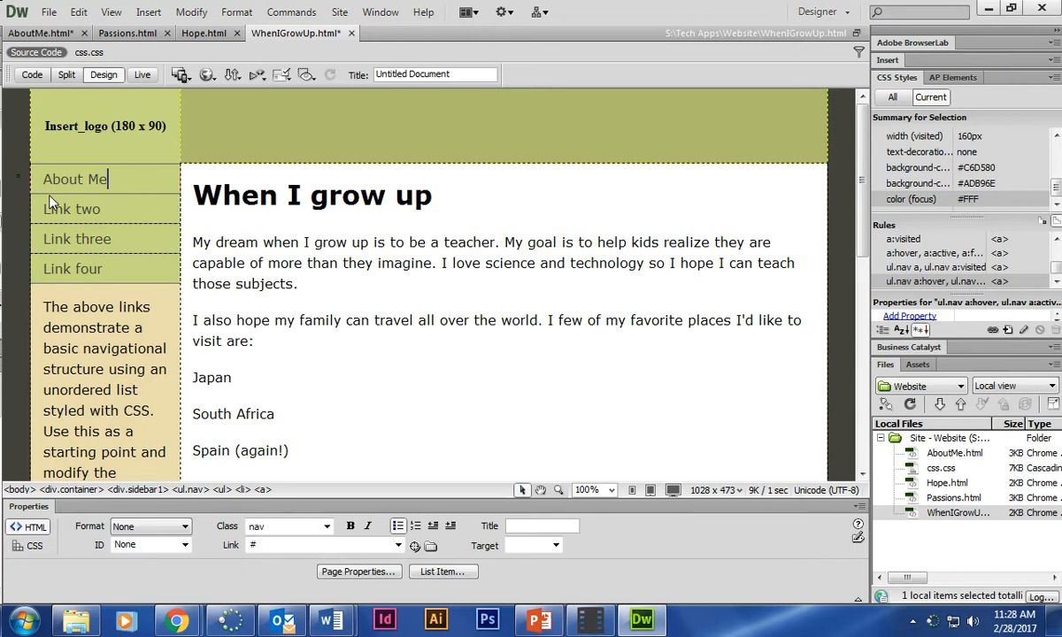
pyautogui.doubleClick(71, 209)
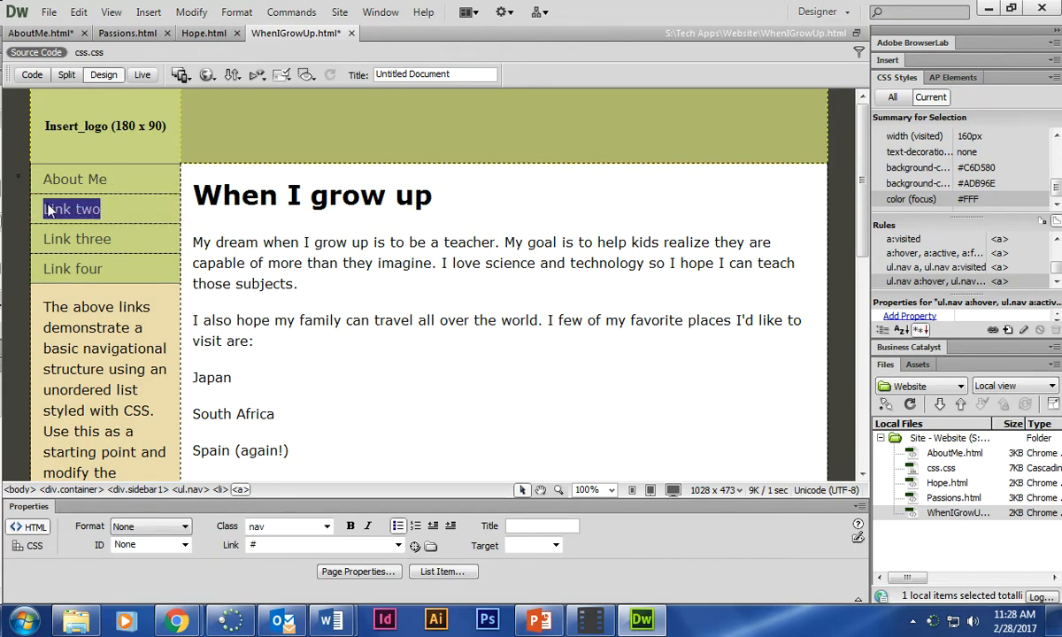
pyautogui.write('Passions')
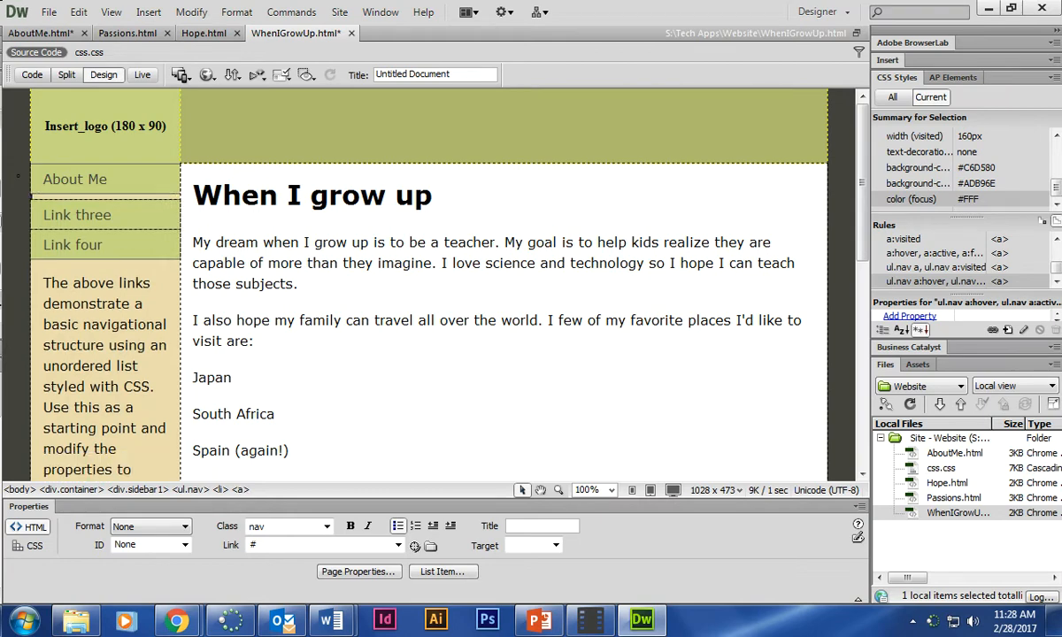
# Rename the remaining sidebar links to I hope to... and When I grow up.
pyautogui.click(78, 214)
pyautogui.write('I hope to...')
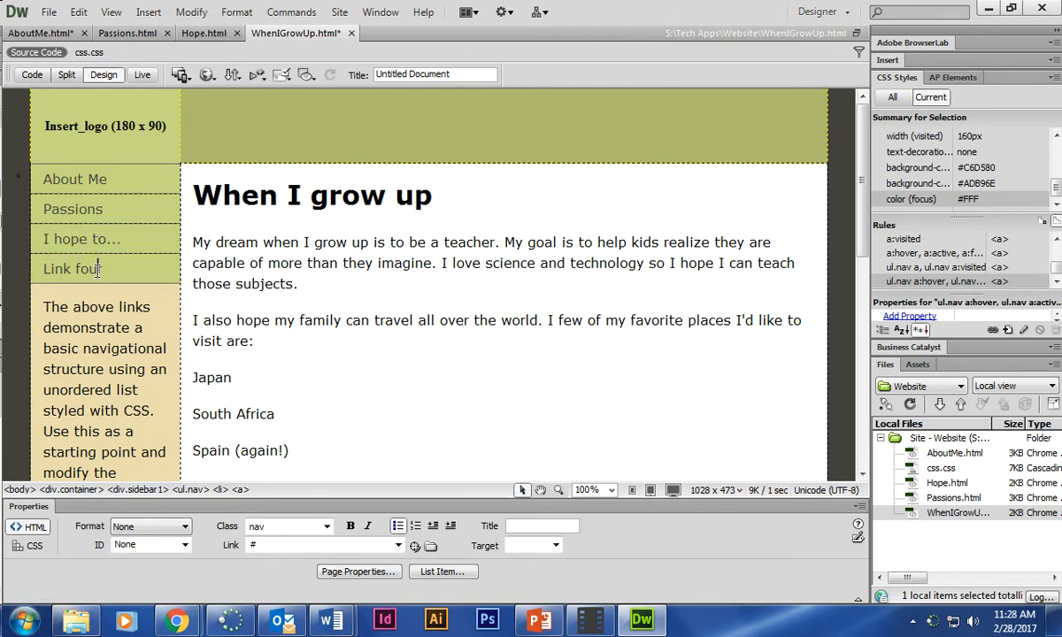
pyautogui.write('W')
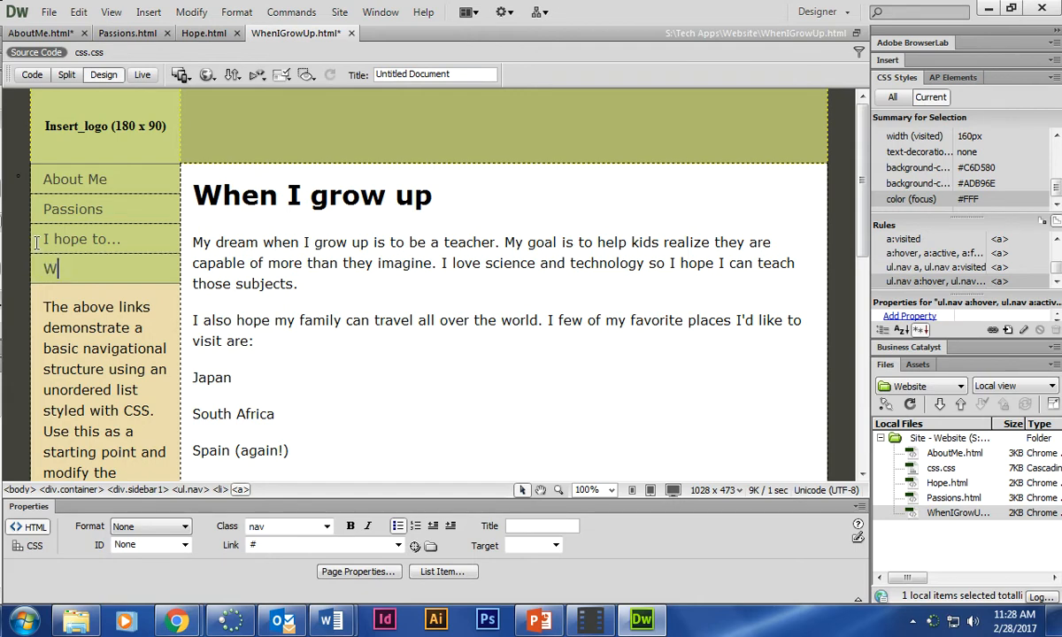
pyautogui.write('hen I grow up...')
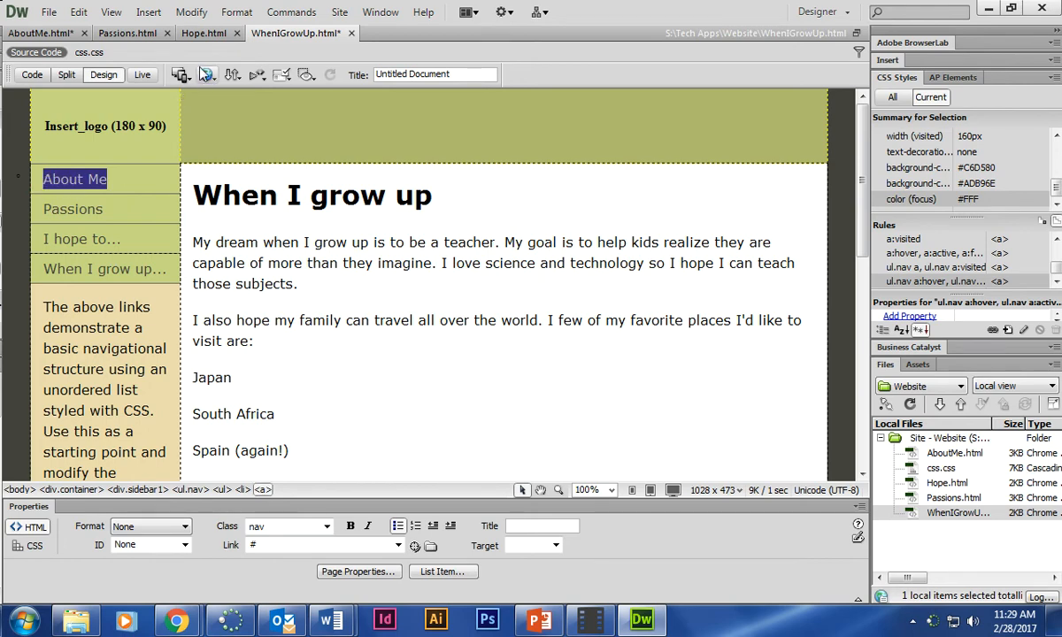
# Start a hyperlink on About Me and browse the Website folder for its target.
pyautogui.click(148, 10)
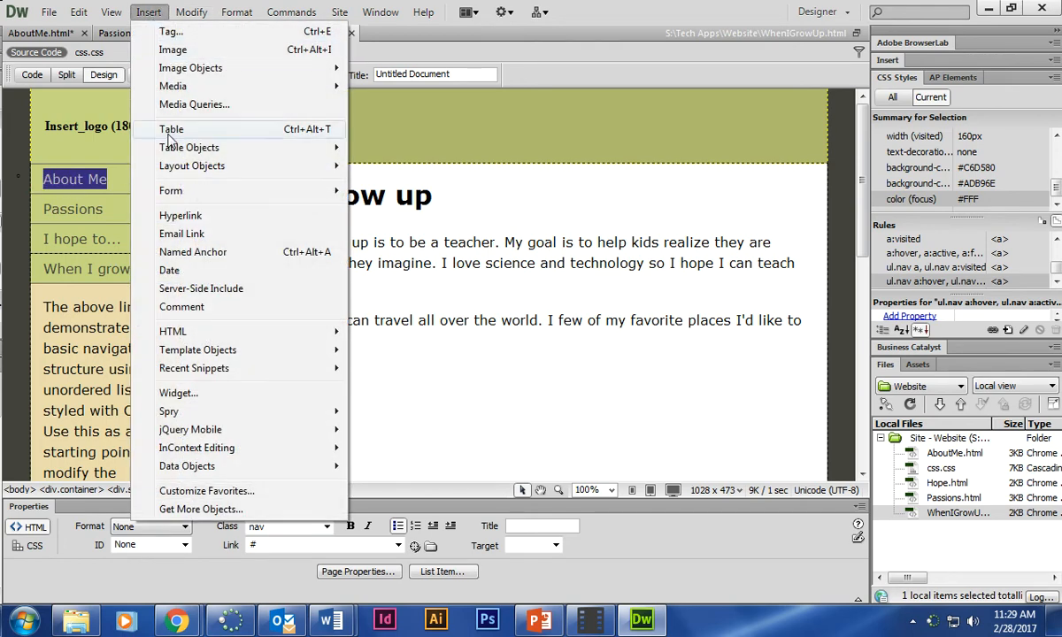
pyautogui.moveTo(180, 216)
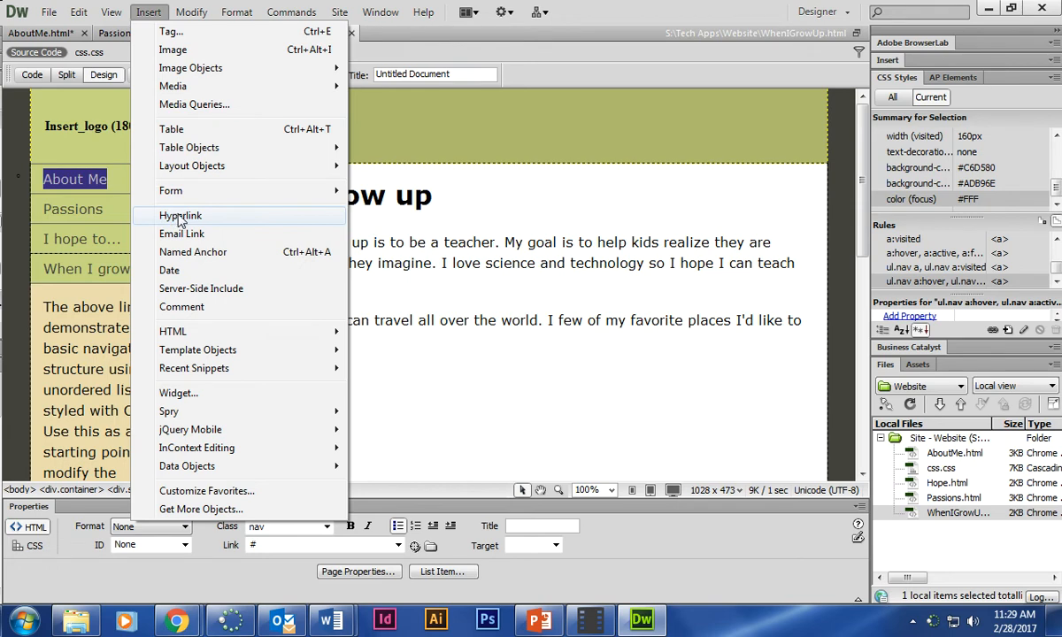
pyautogui.click(180, 216)
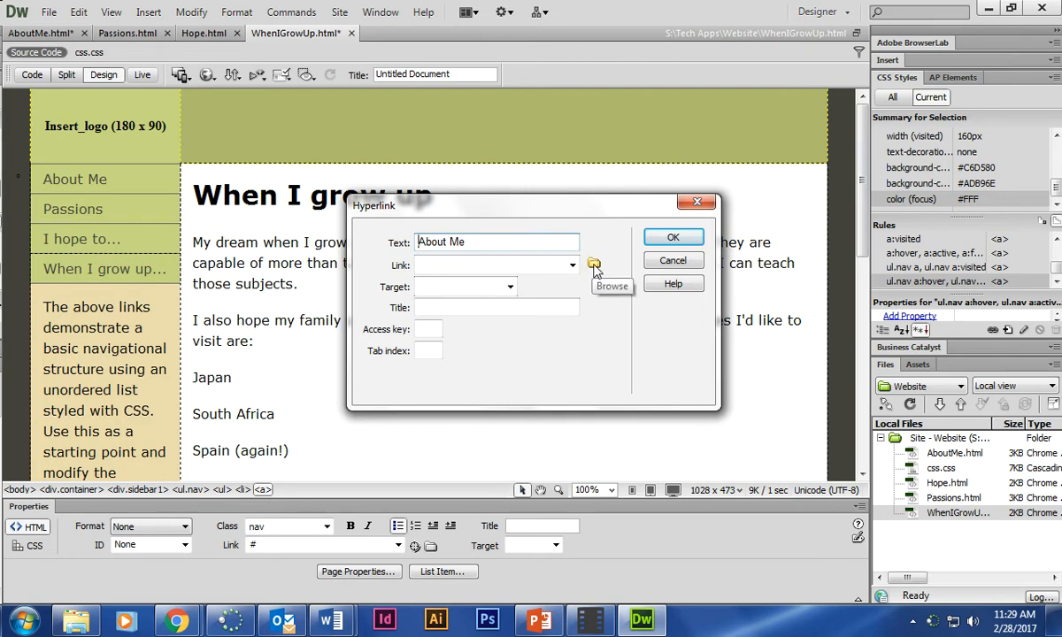
pyautogui.click(595, 266)
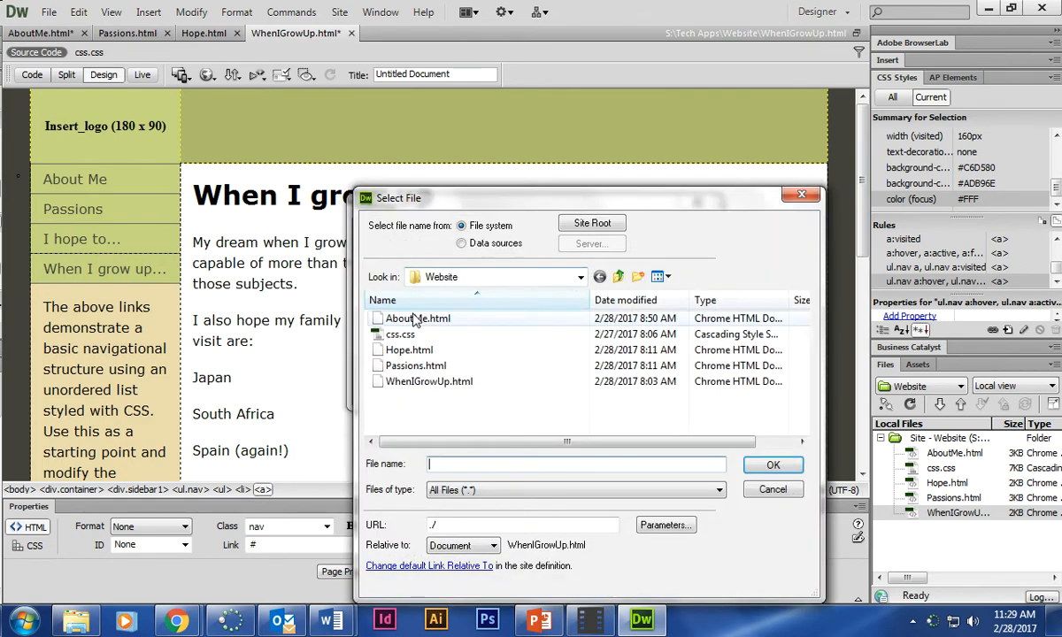
pyautogui.moveTo(443, 322)
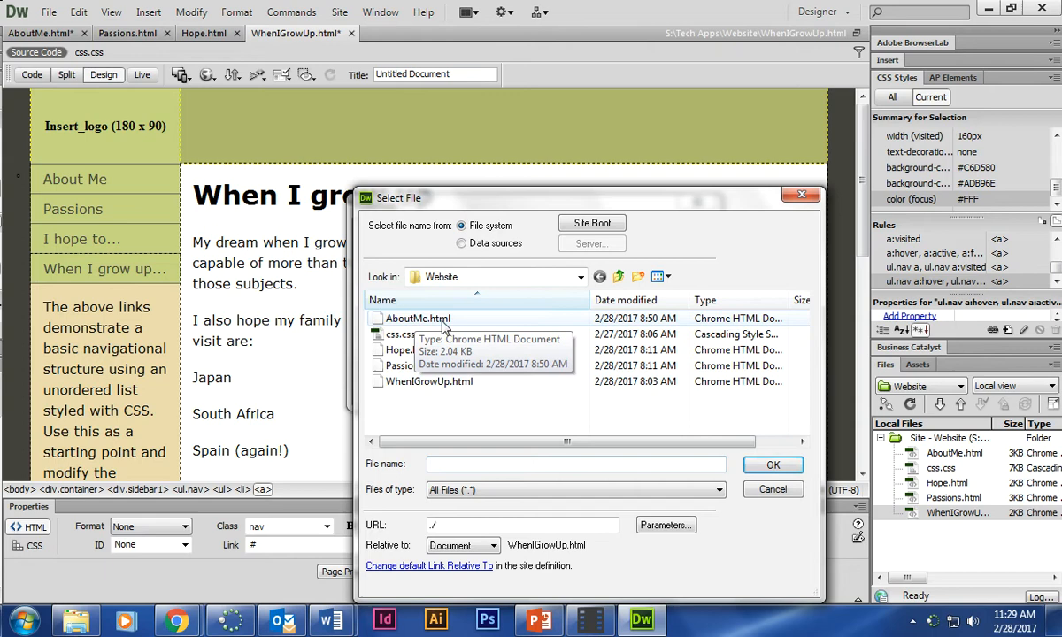
pyautogui.click(580, 277)
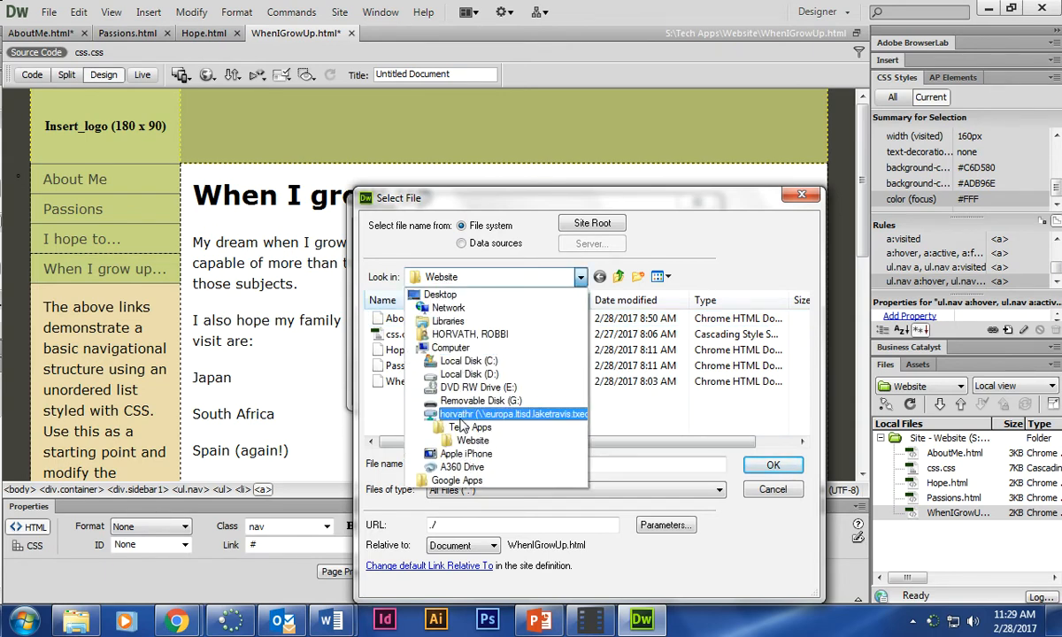
pyautogui.click(471, 441)
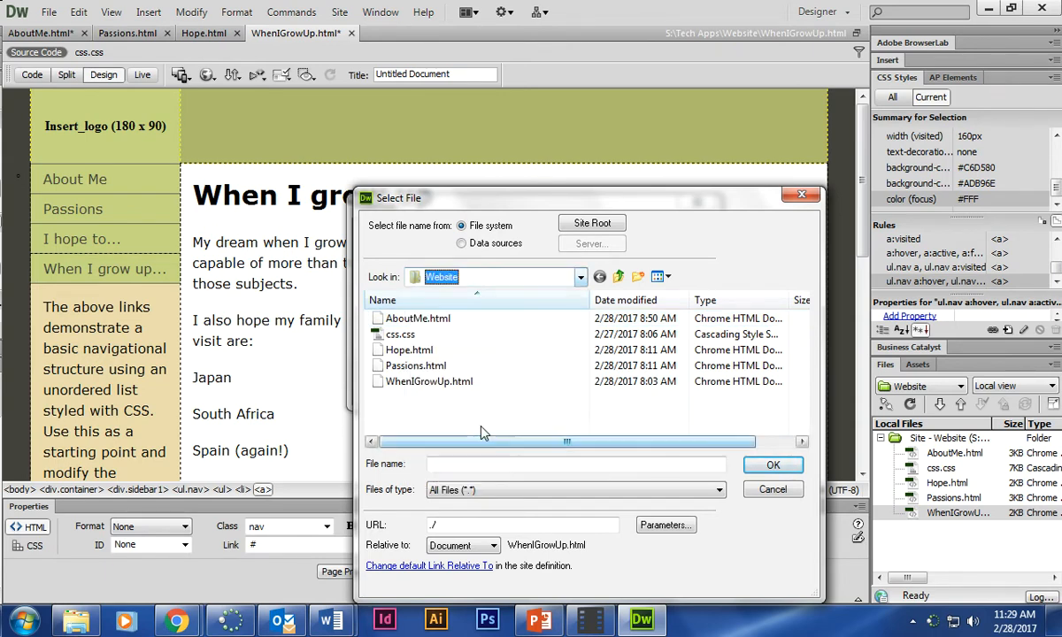
# Link About Me to AboutMe.html and select the Passions link next.
pyautogui.click(417, 318)
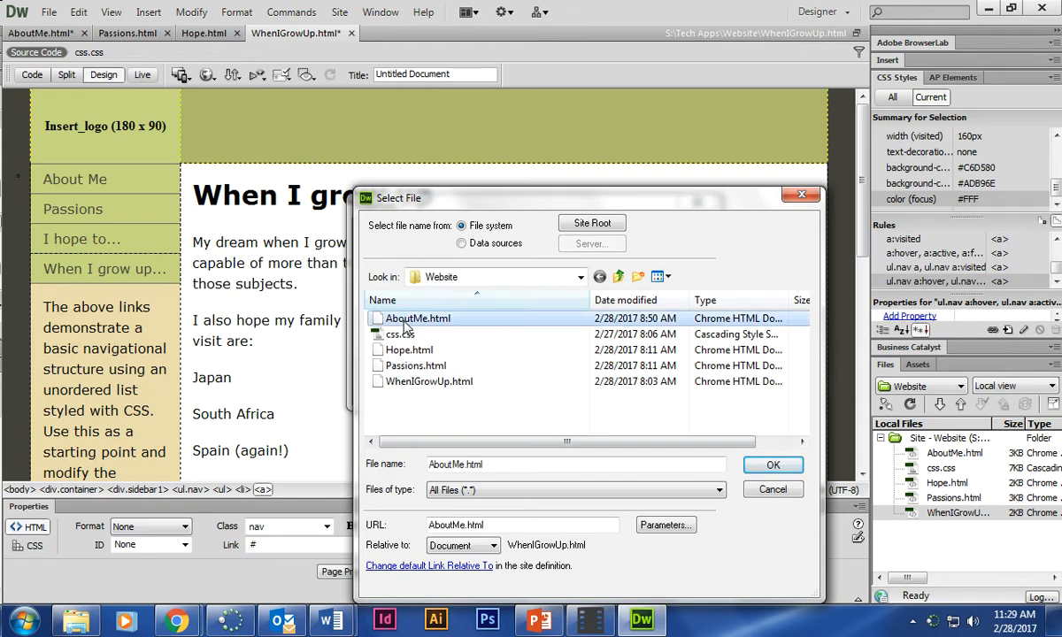
pyautogui.click(772, 464)
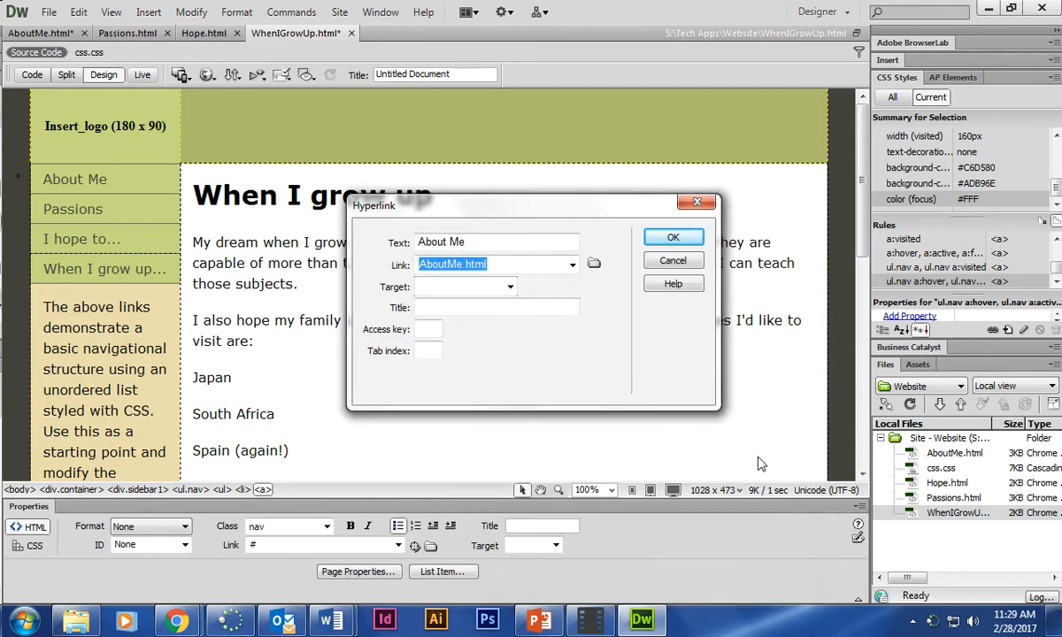
pyautogui.click(672, 237)
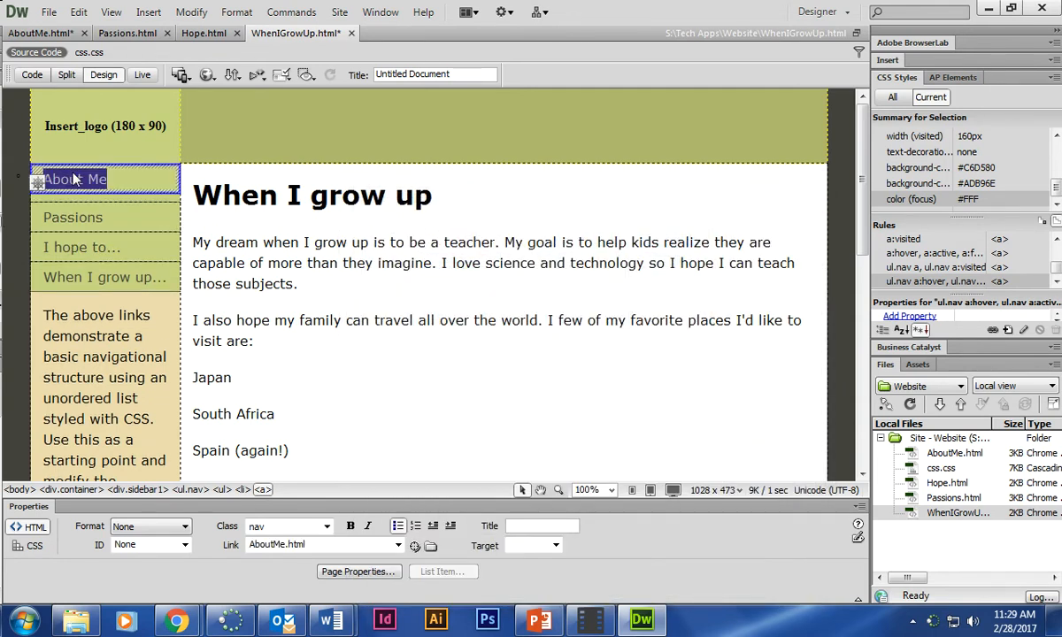
pyautogui.click(73, 216)
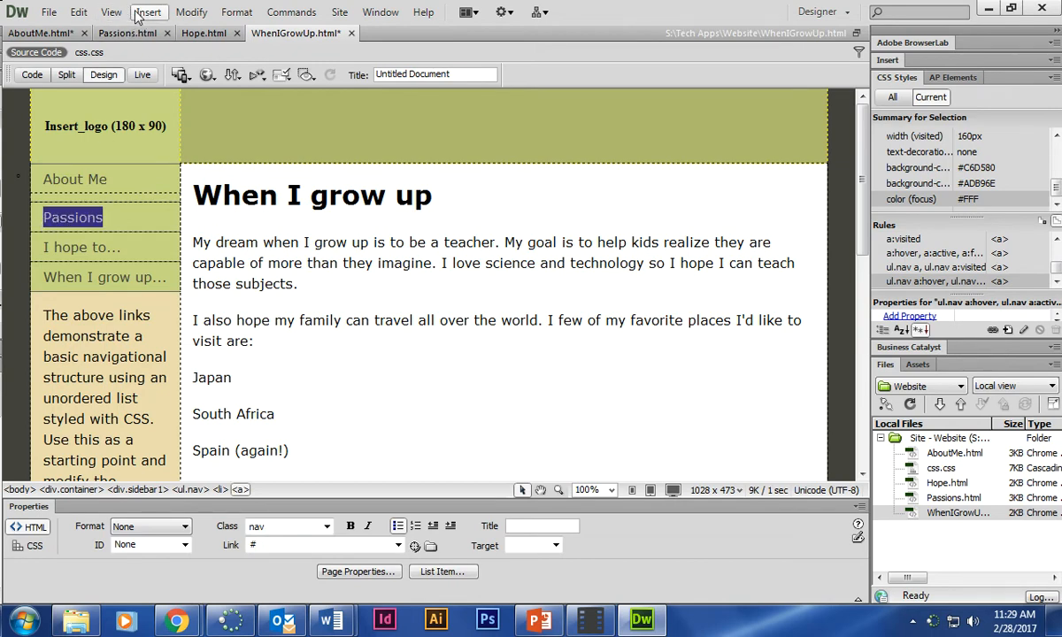
# Hyperlink the Passions sidebar entry to Passions.html.
pyautogui.click(148, 11)
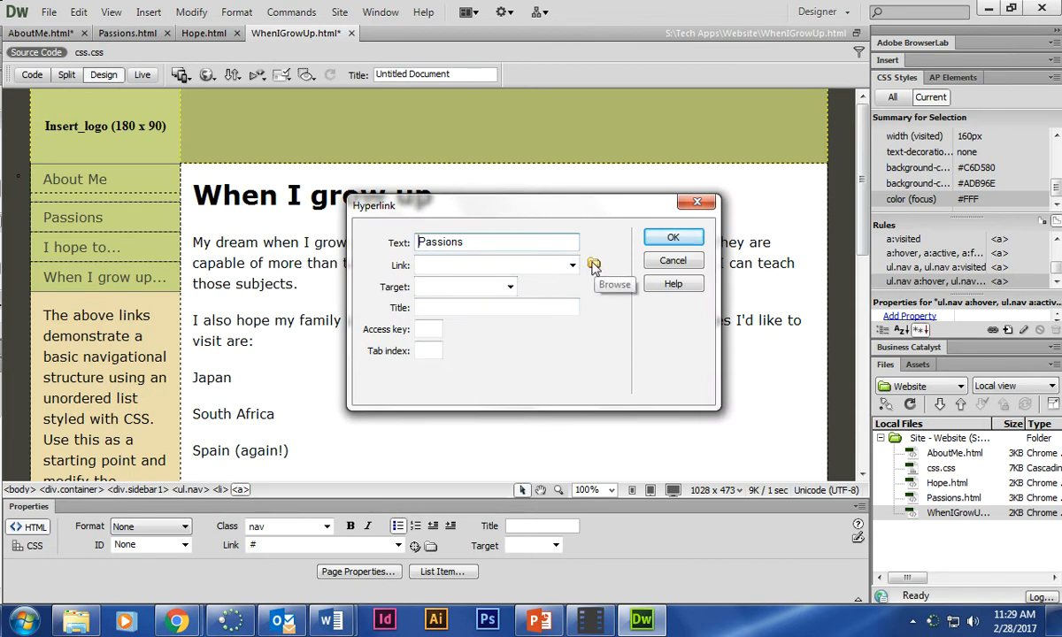
pyautogui.click(595, 266)
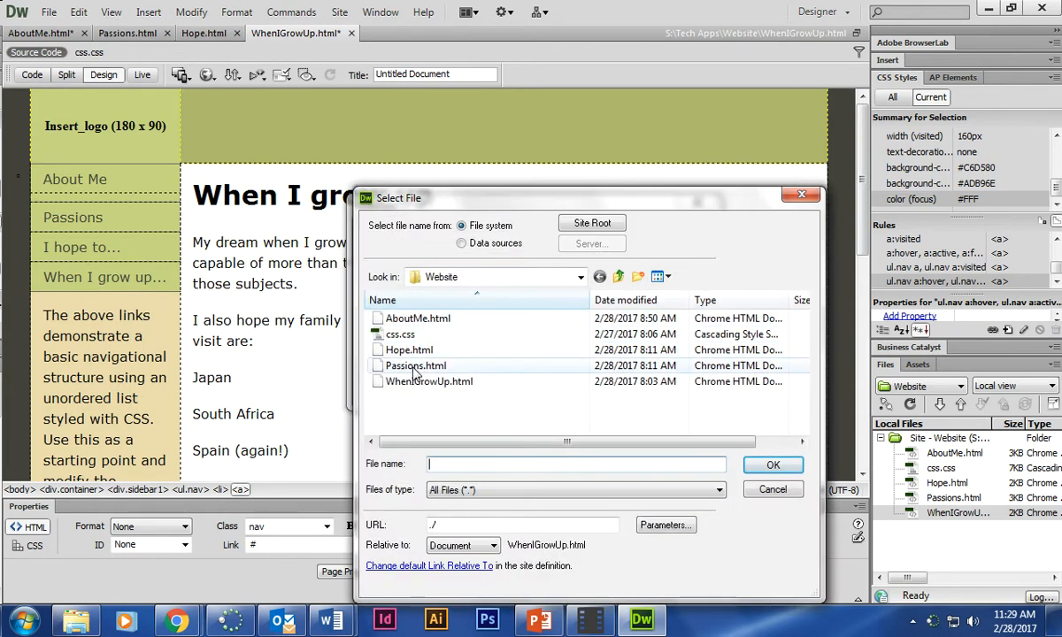
pyautogui.click(772, 463)
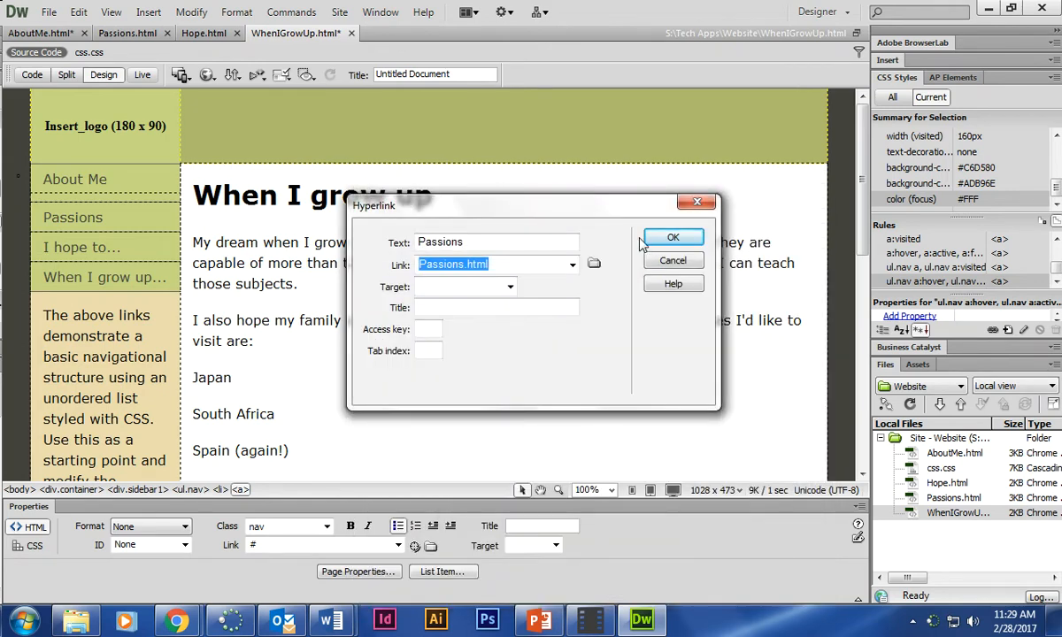
pyautogui.click(673, 237)
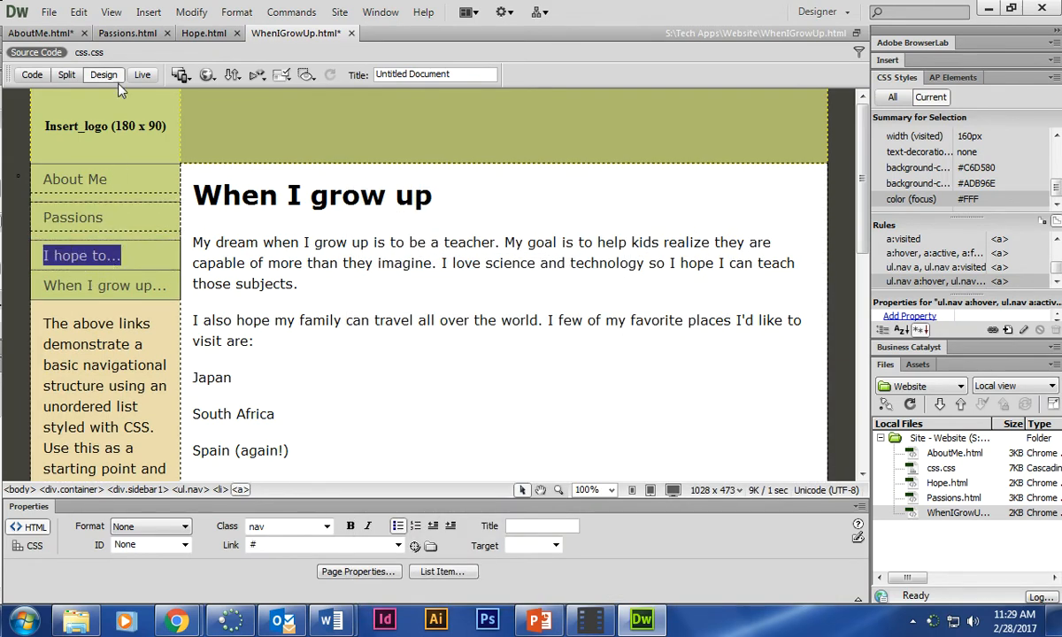
# Hyperlink the I hope to... sidebar entry to Hope.html.
pyautogui.click(149, 11)
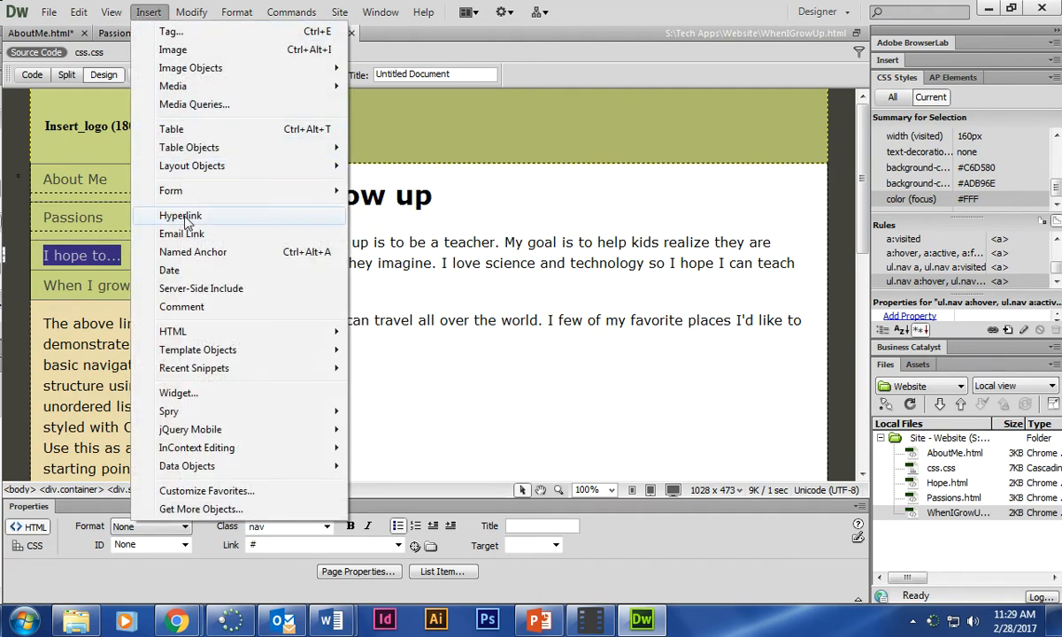
pyautogui.click(180, 216)
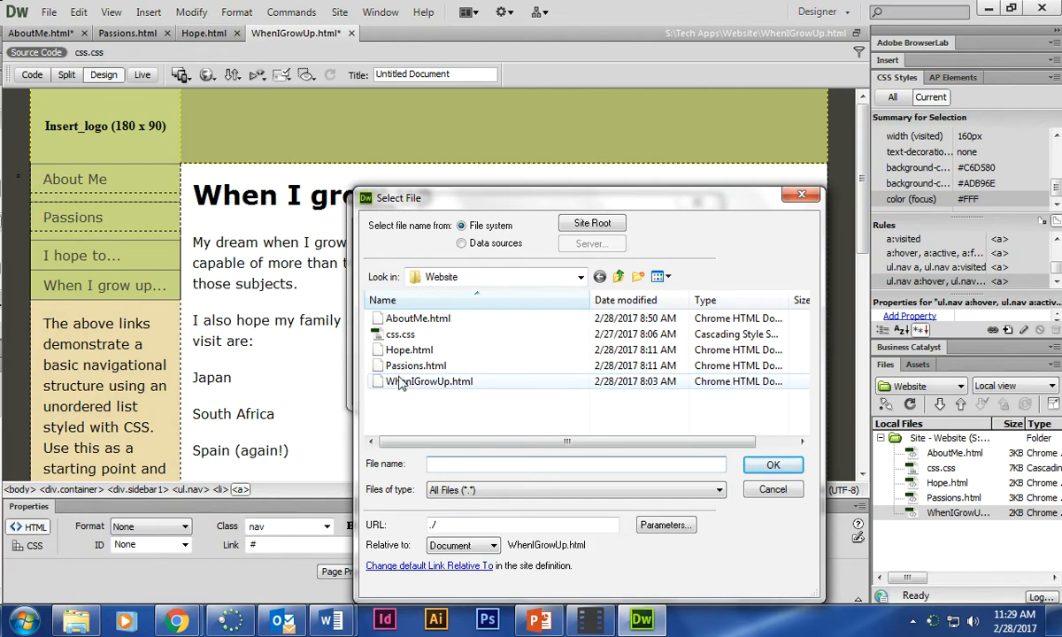
pyautogui.click(409, 351)
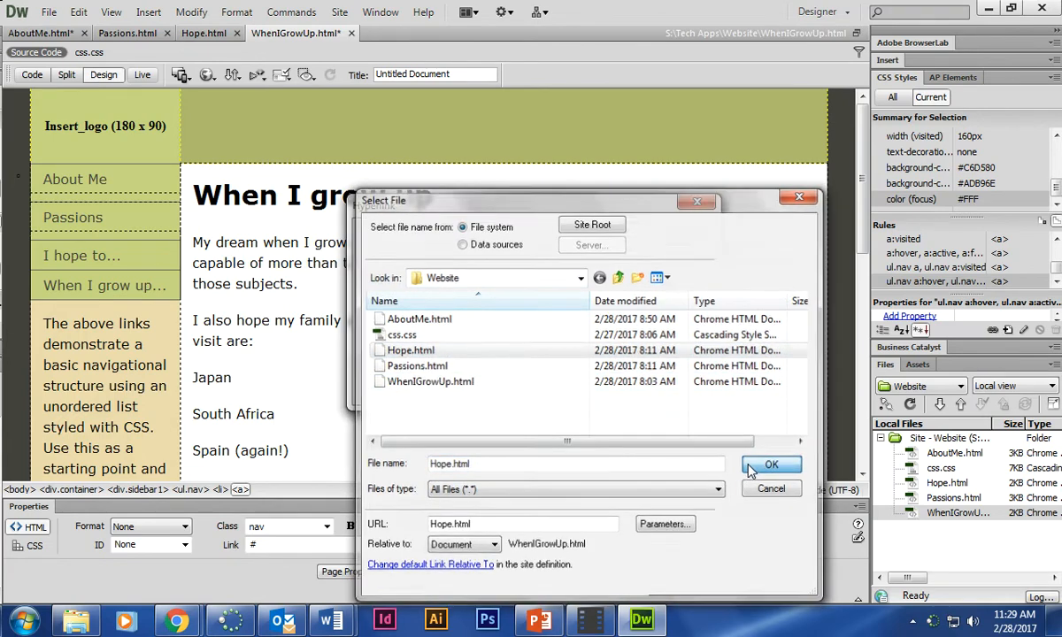
pyautogui.click(772, 464)
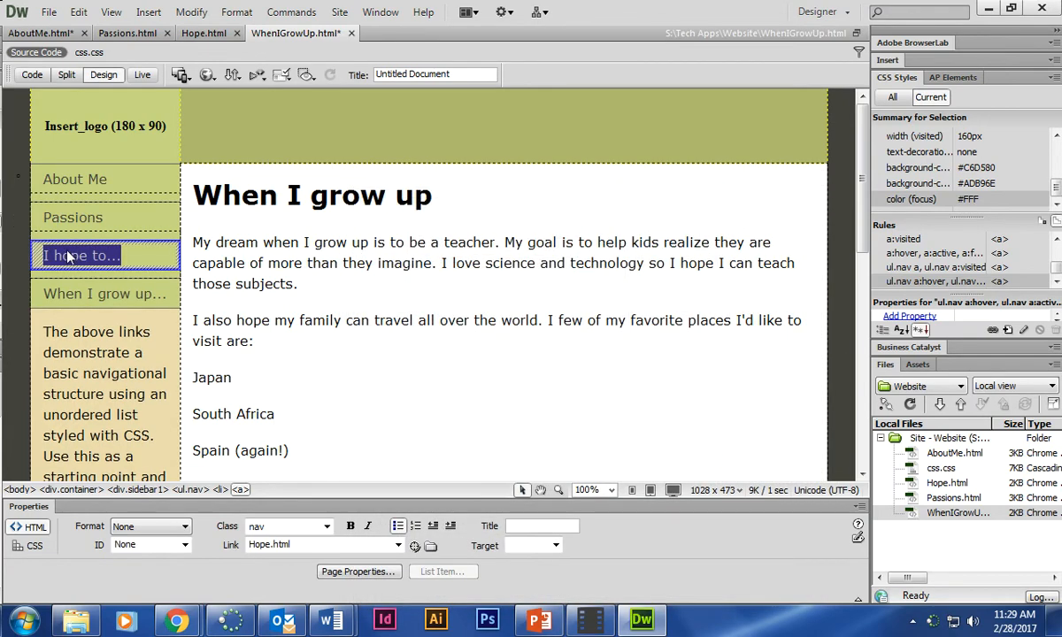
pyautogui.moveTo(104, 294)
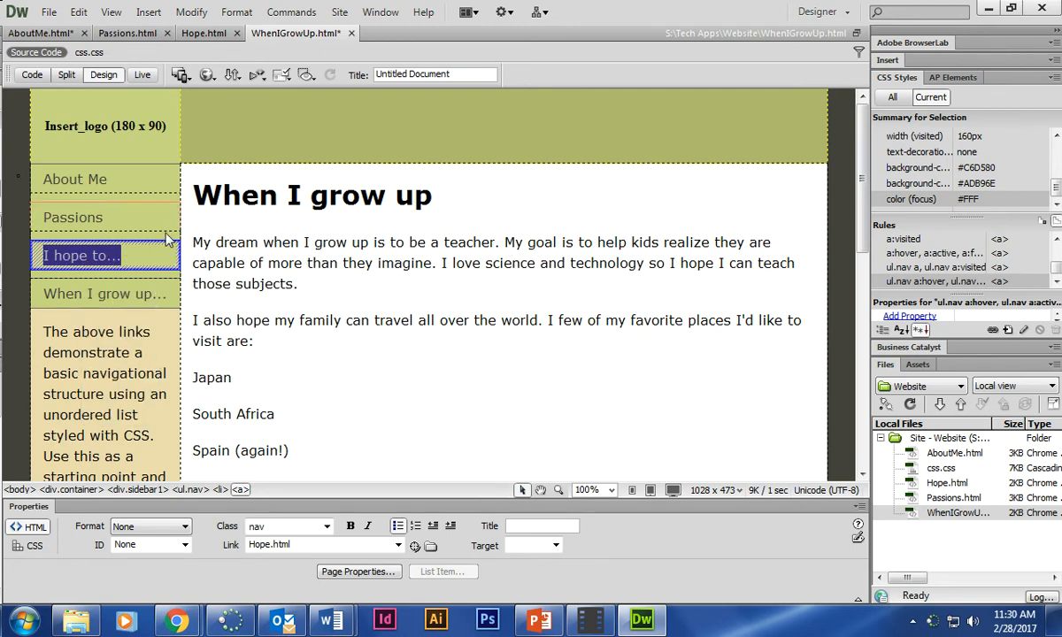
# Hyperlink the When I grow up... sidebar entry to WhenIGrowUp.html.
pyautogui.click(148, 11)
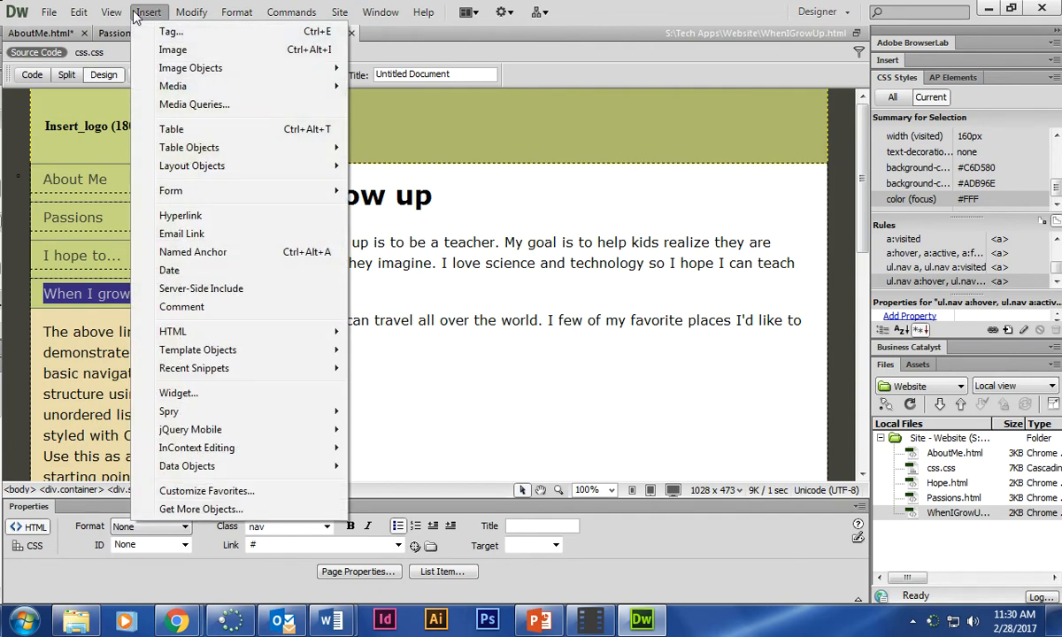
pyautogui.click(181, 216)
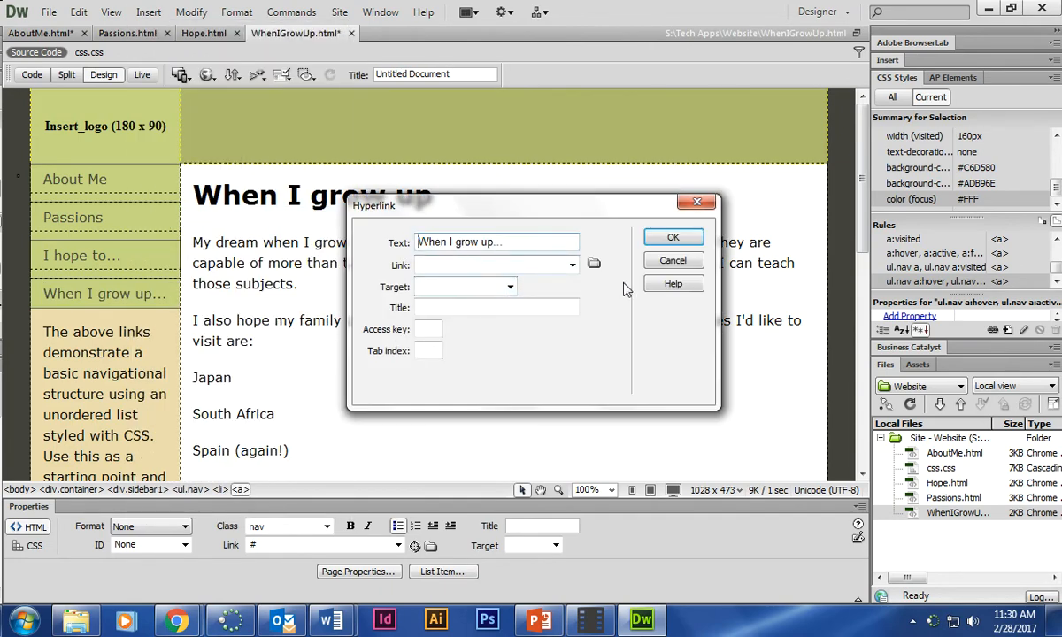
pyautogui.click(593, 262)
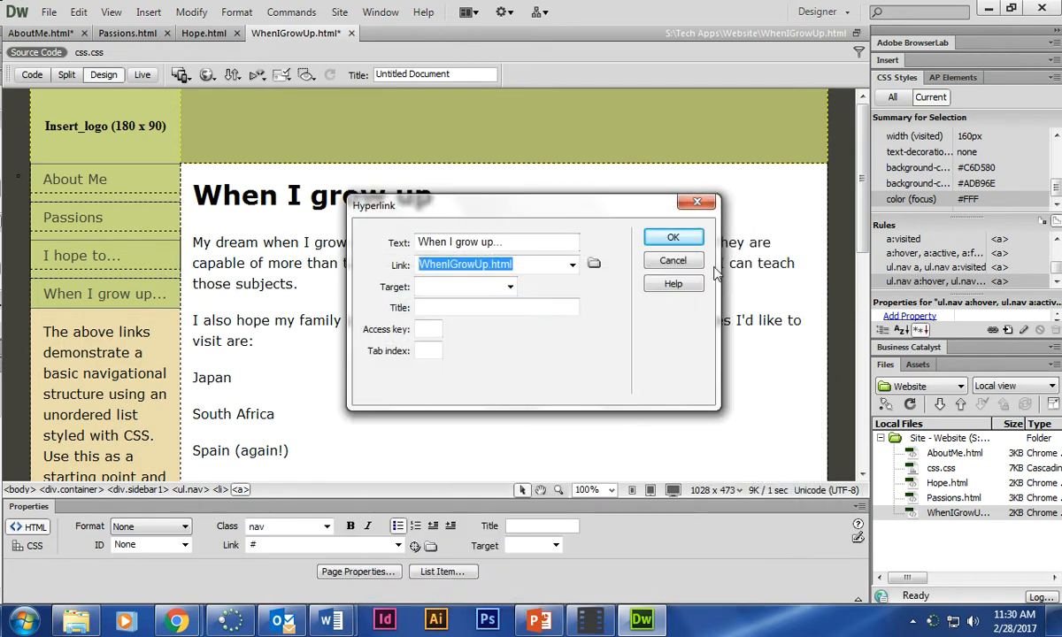
pyautogui.click(673, 237)
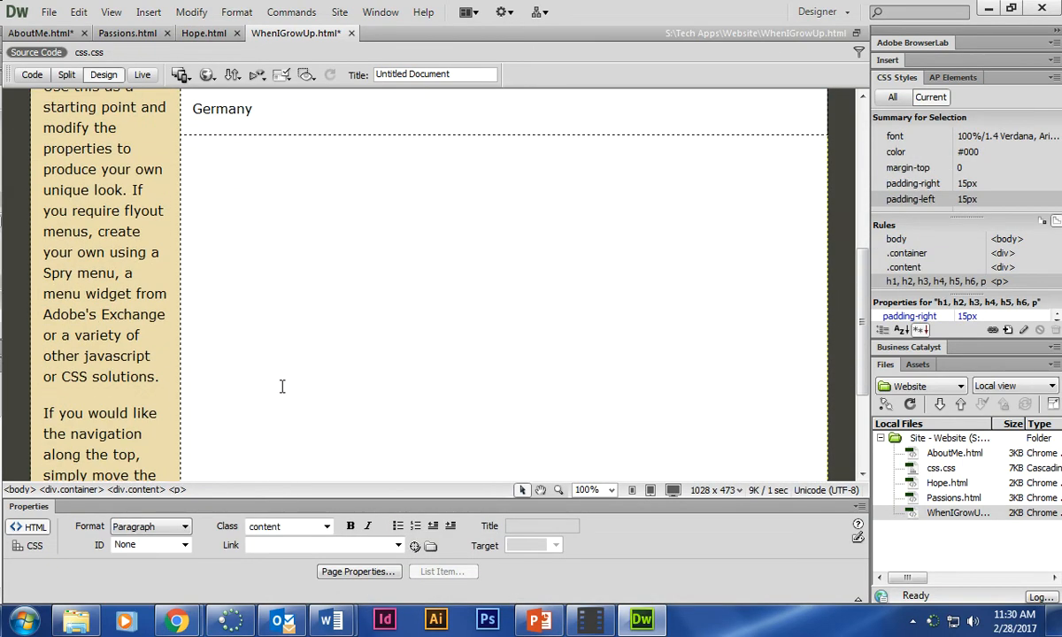
# Insert a © copyright symbol into the empty page footer via Insert > HTML > Special Characters.
pyautogui.scroll(-3)
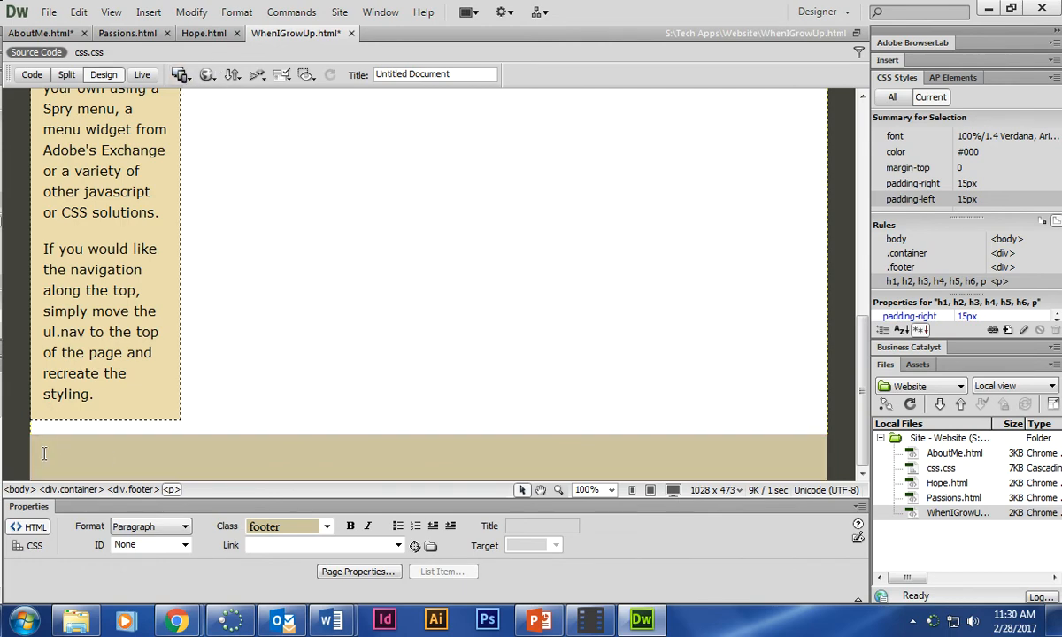
pyautogui.click(149, 11)
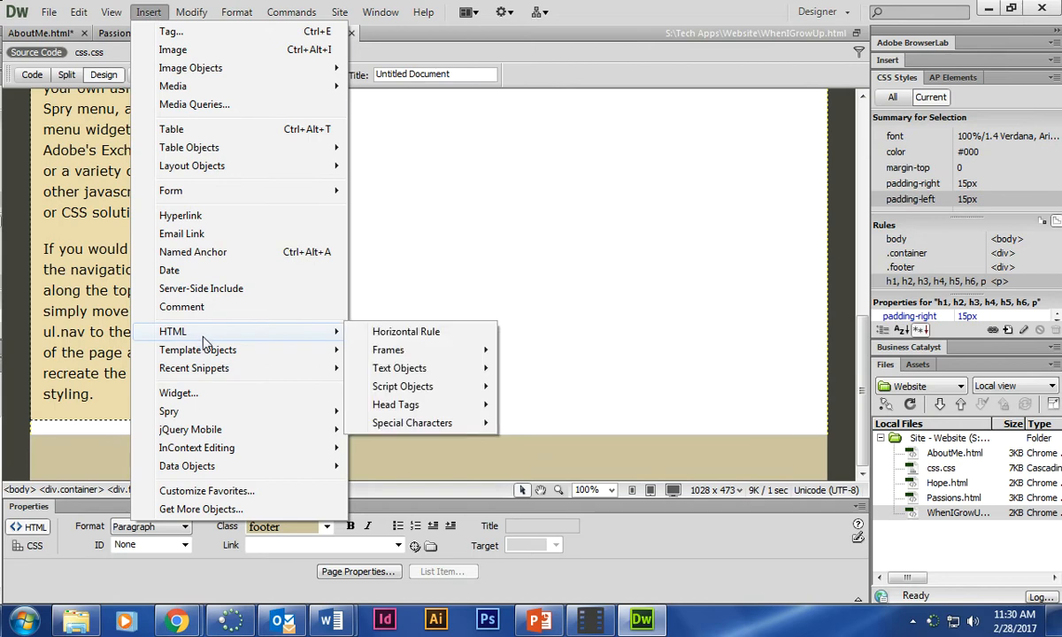
pyautogui.click(411, 421)
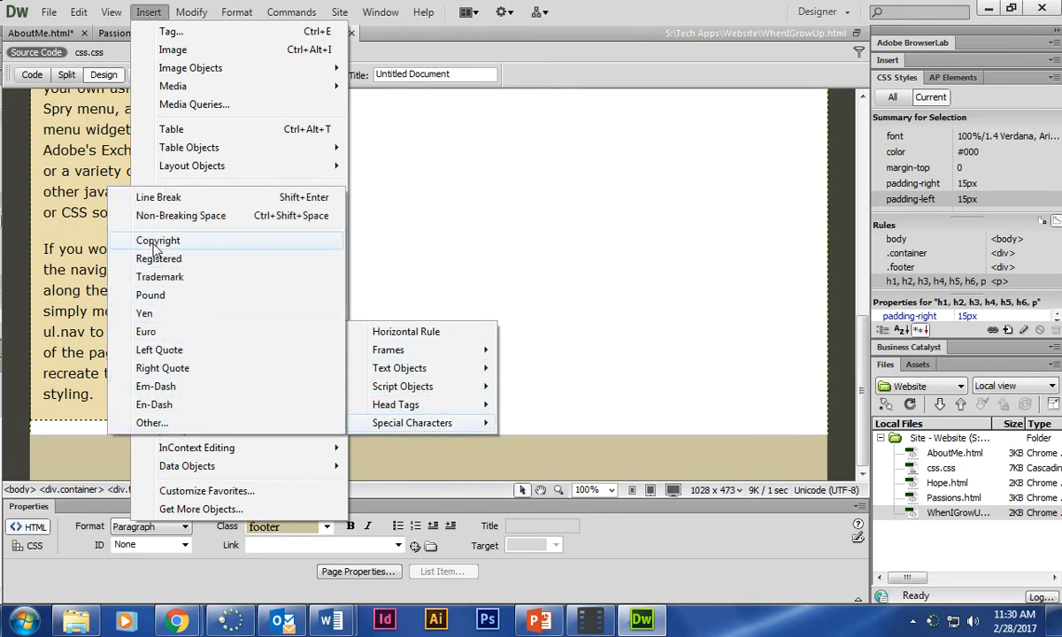
pyautogui.click(158, 241)
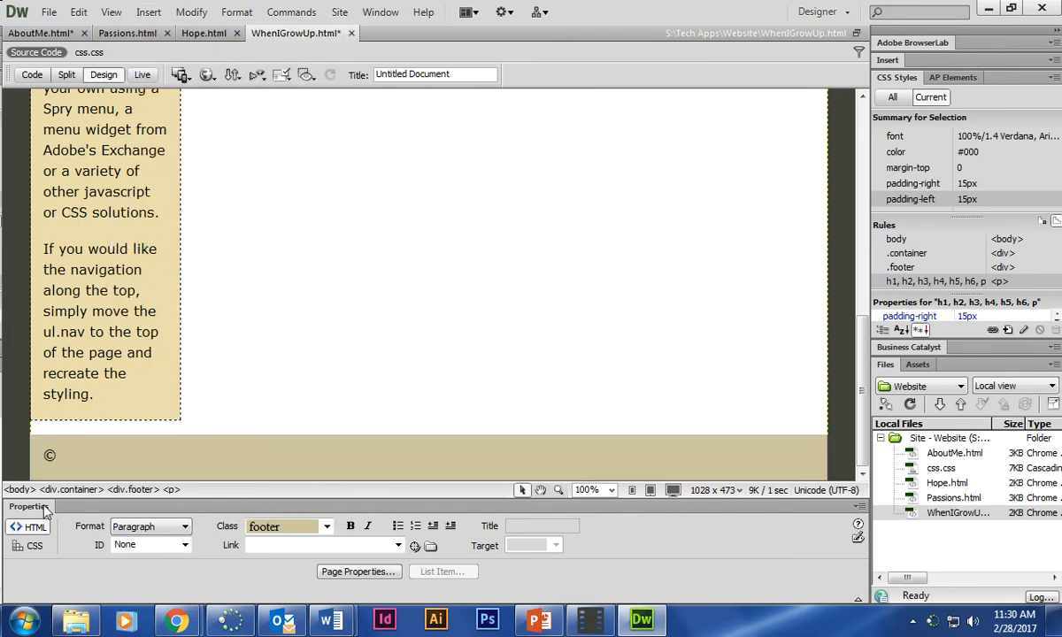
# Complete the footer as "© Mrs. Horvath 2017".
pyautogui.write('Mrs. H')
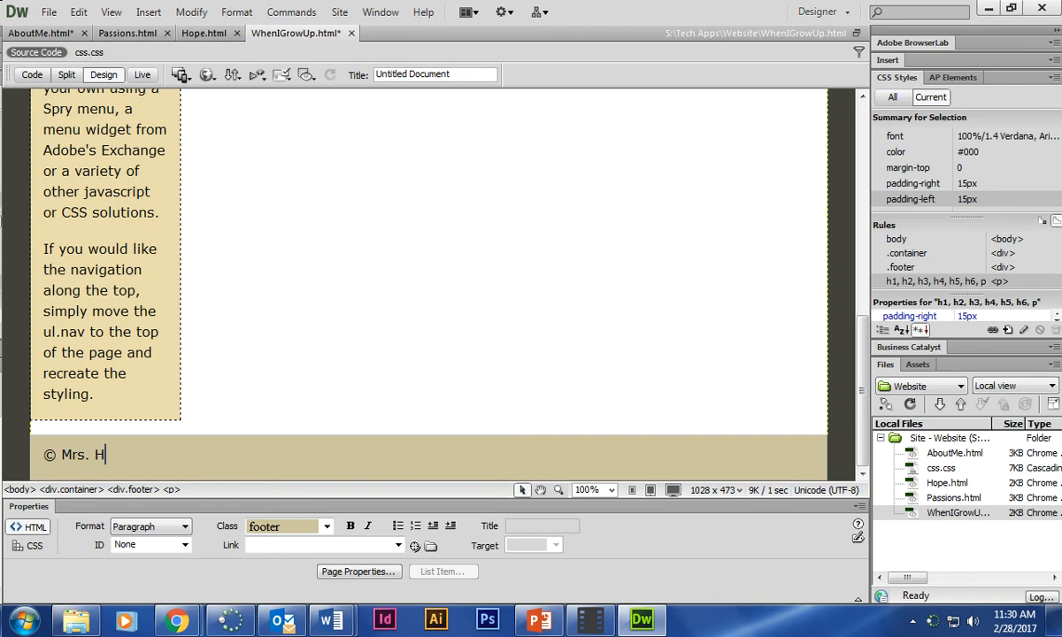
pyautogui.write('orvath 2')
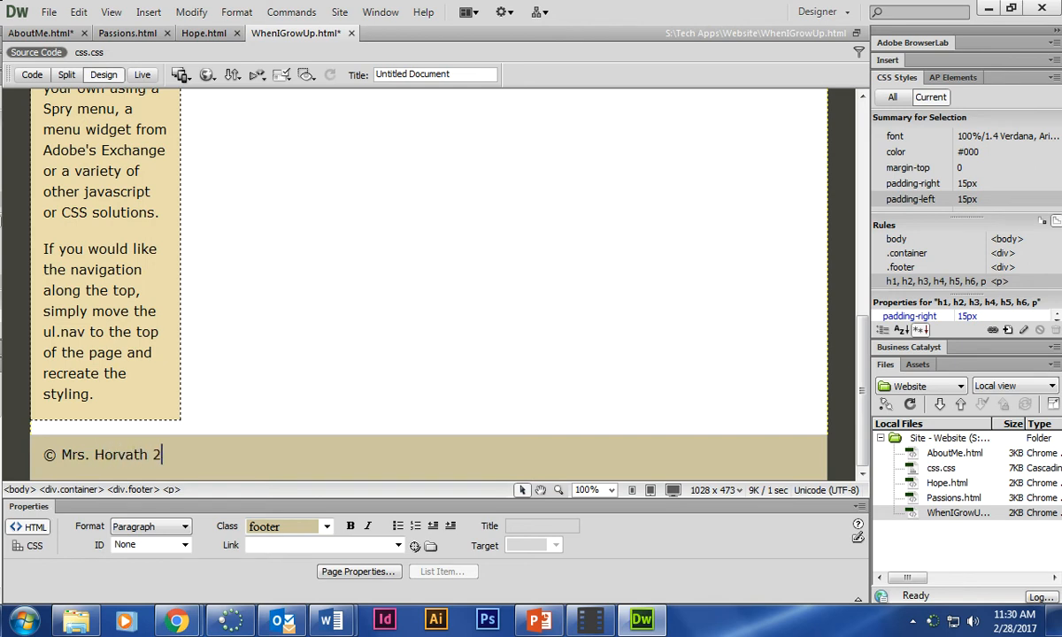
pyautogui.write('017')
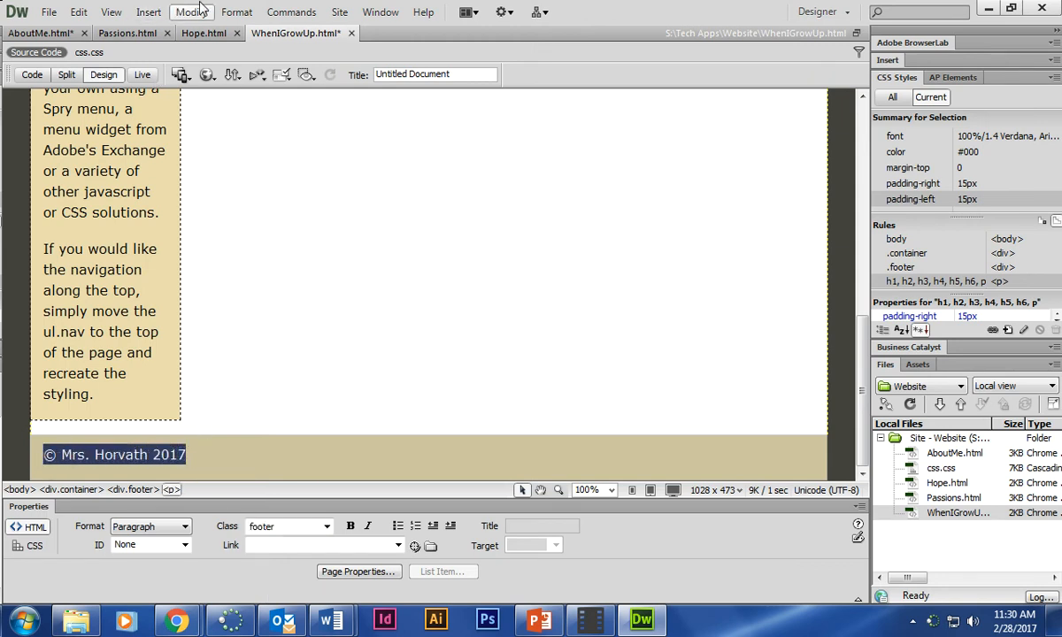
pyautogui.click(237, 10)
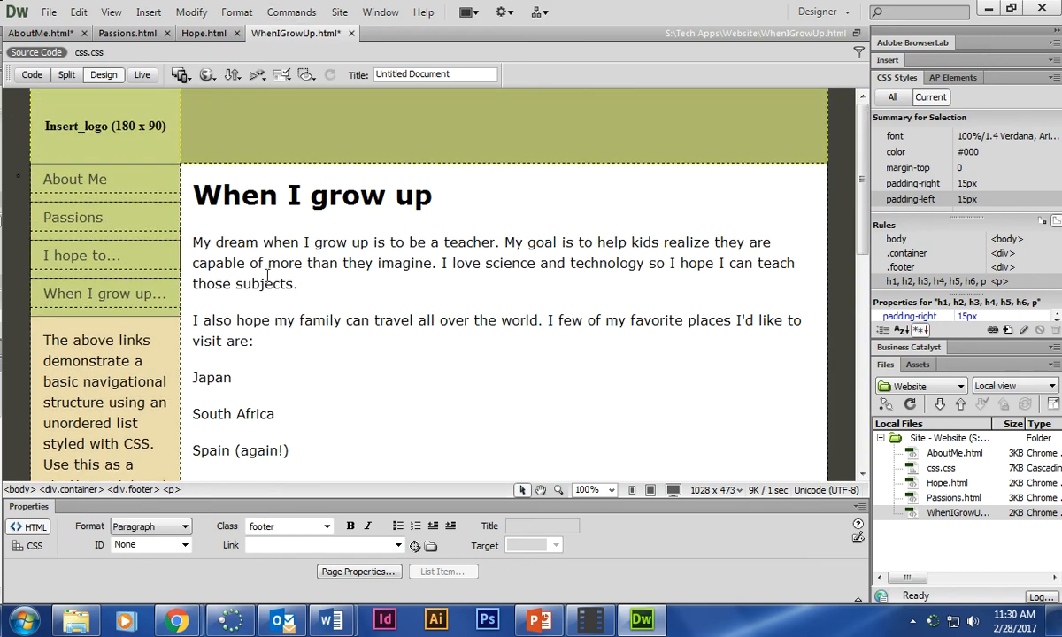
# Review the Hope and Passions pages, ending on Hope scrolled to its placeholder footer.
pyautogui.click(204, 32)
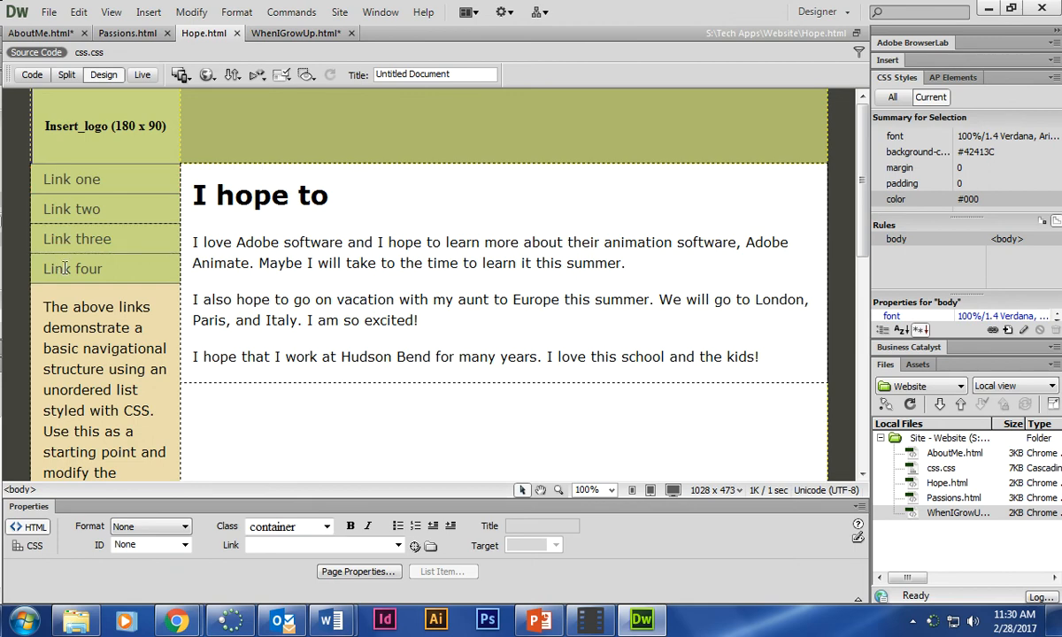
pyautogui.scroll(-3)
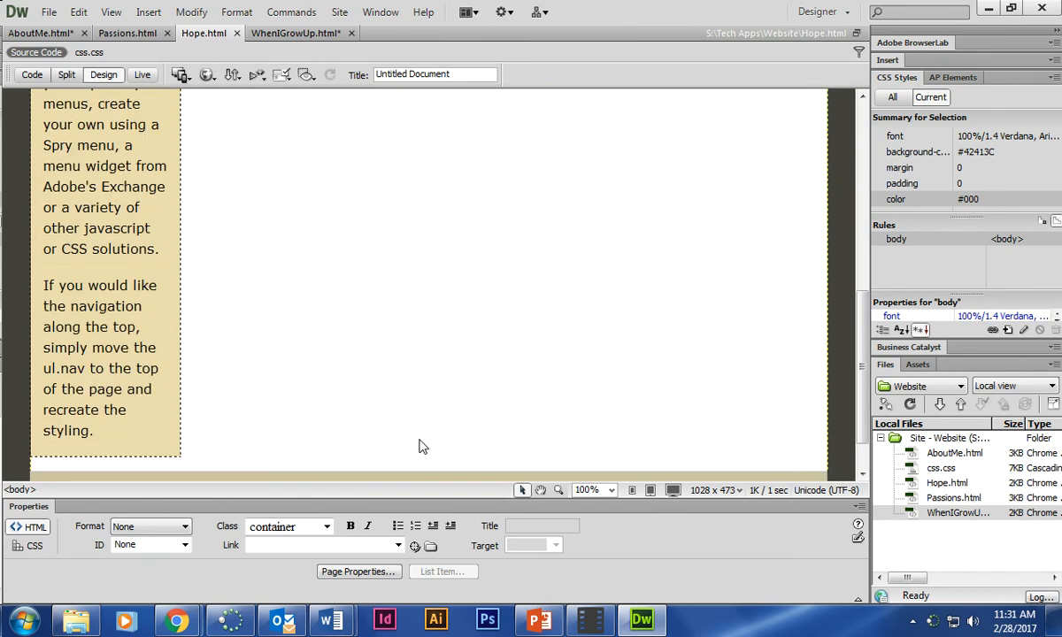
pyautogui.click(128, 32)
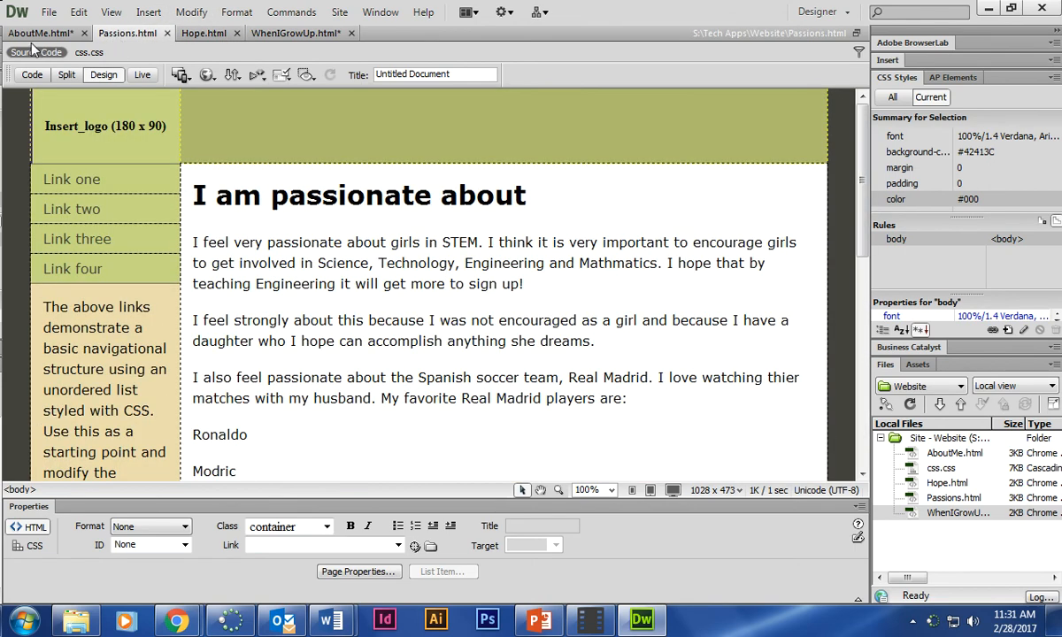
pyautogui.click(204, 32)
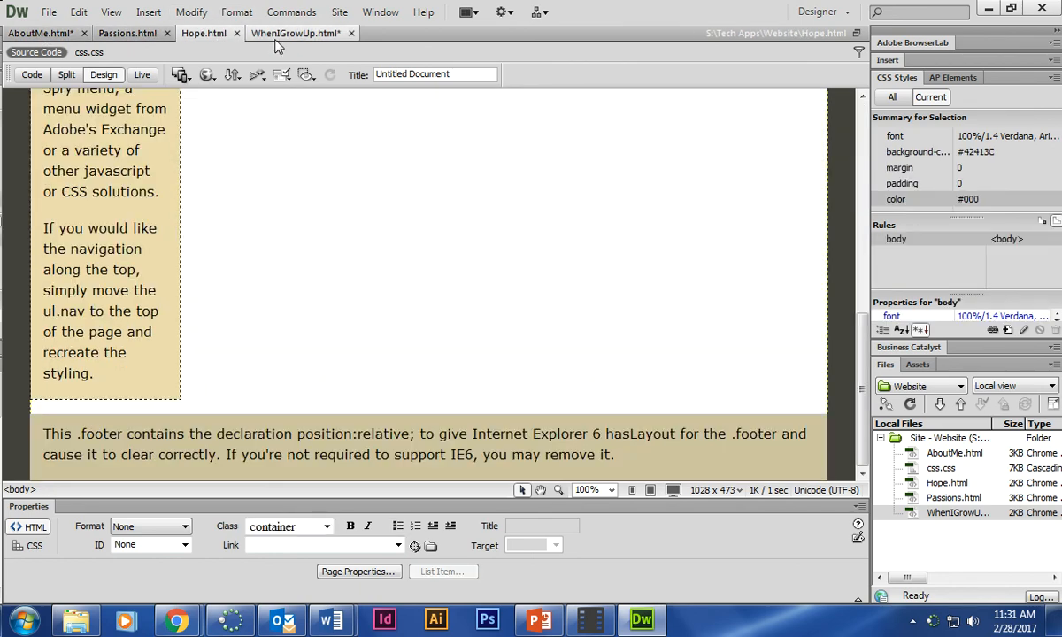